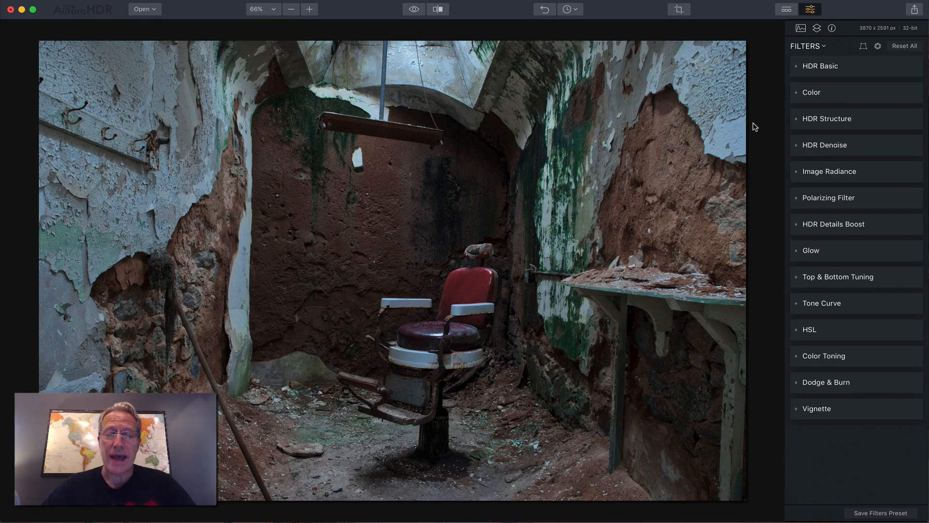
mouse_move(763, 111)
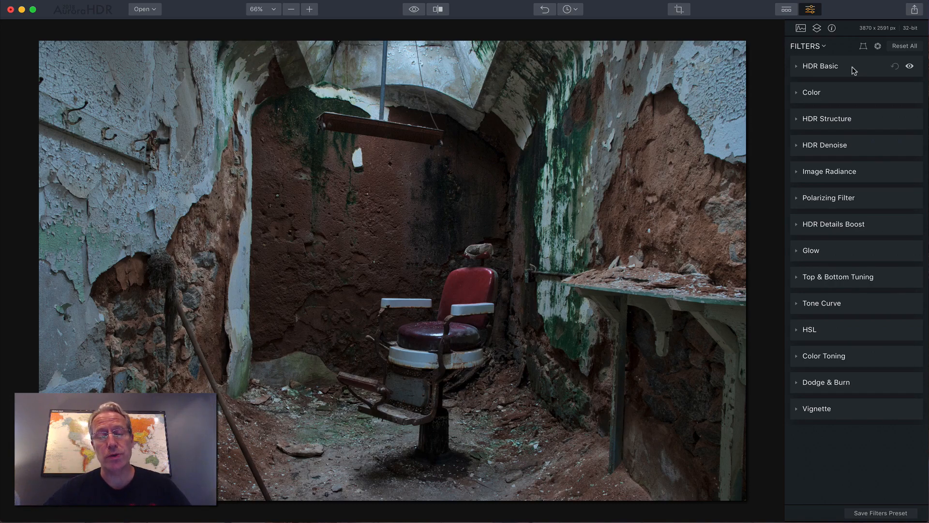
Step: Preview the HDR Basic, HDR Structure and HDR Details Boost filter panels
click(820, 66)
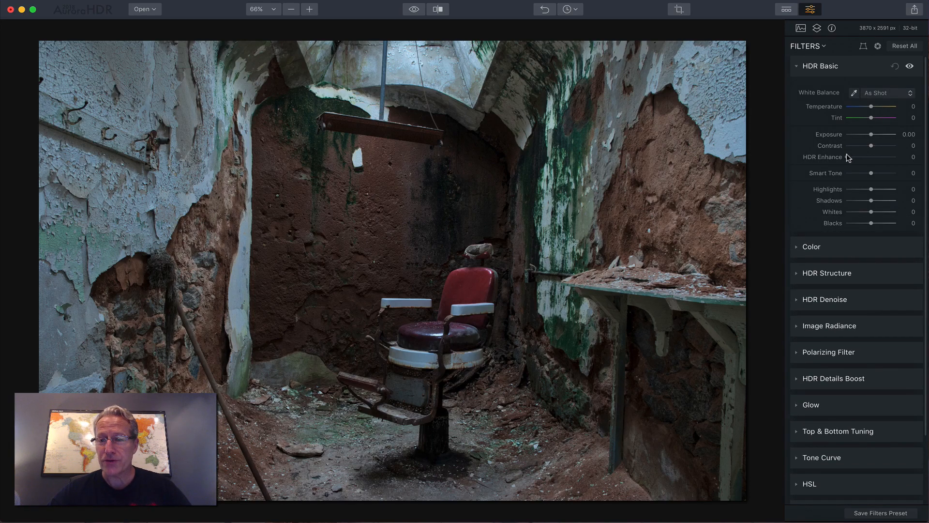
click(797, 66)
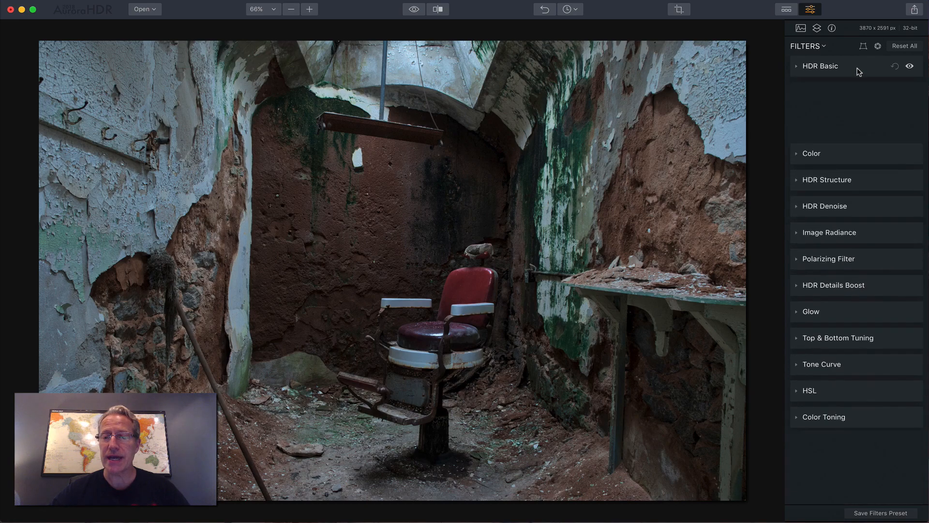
click(826, 180)
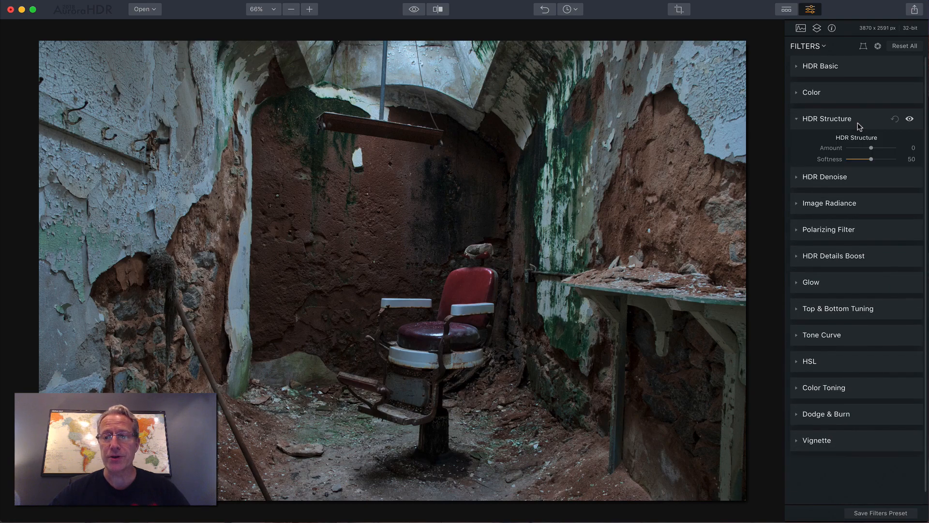
click(827, 118)
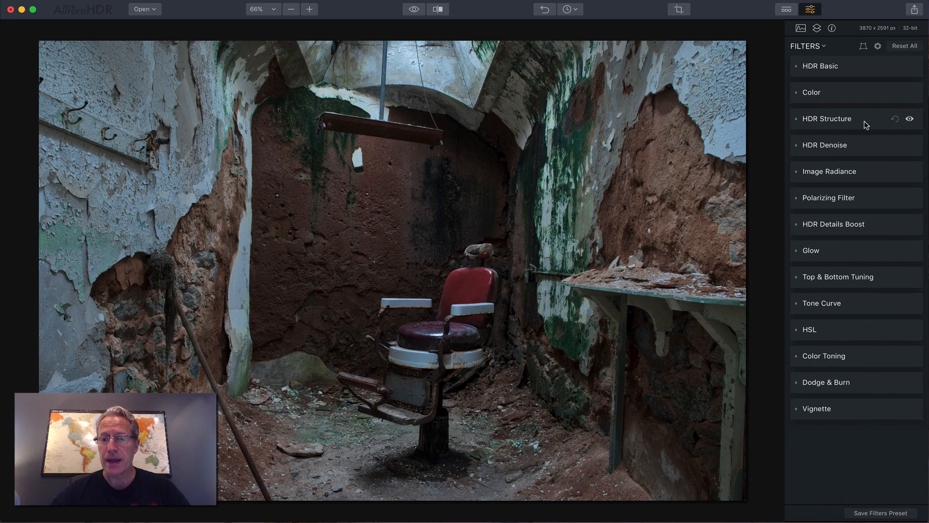
click(834, 224)
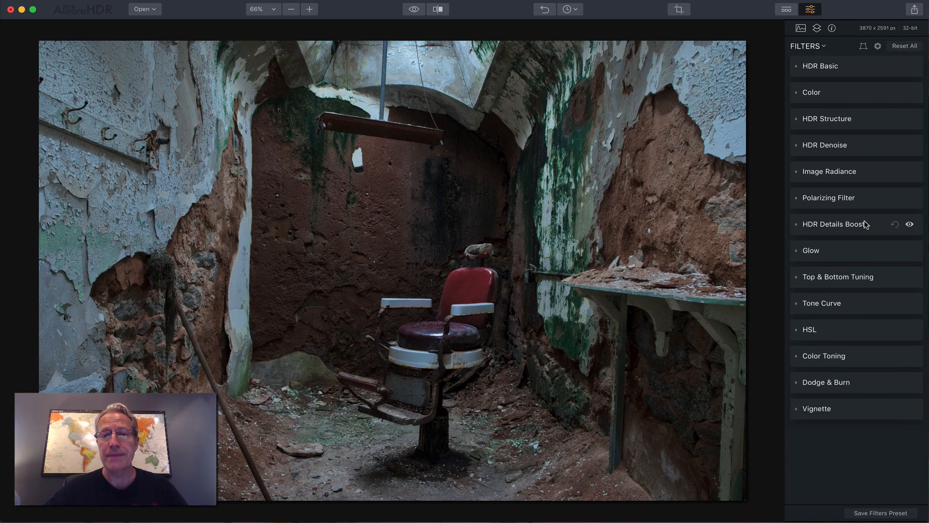
mouse_move(866, 203)
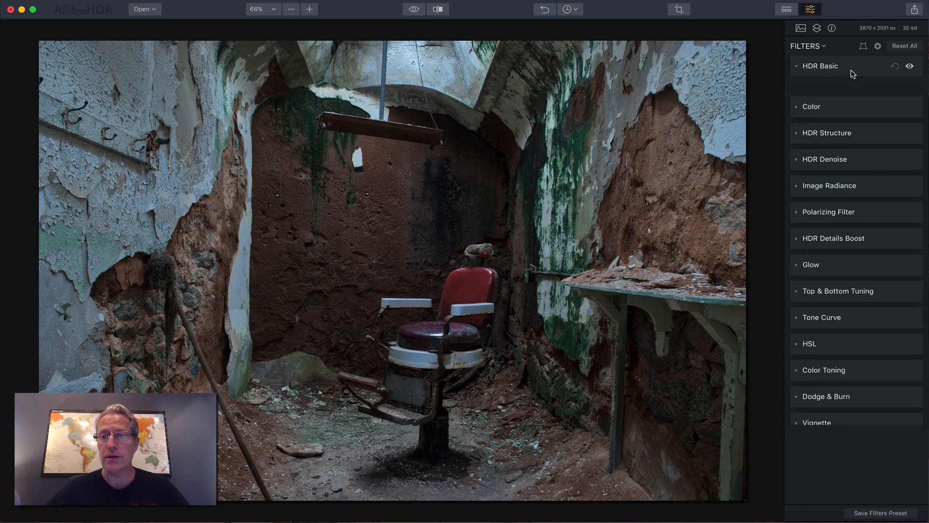
Step: Expand HDR Basic, zoom the photo to 200%, and compare with the effect hidden
click(822, 66)
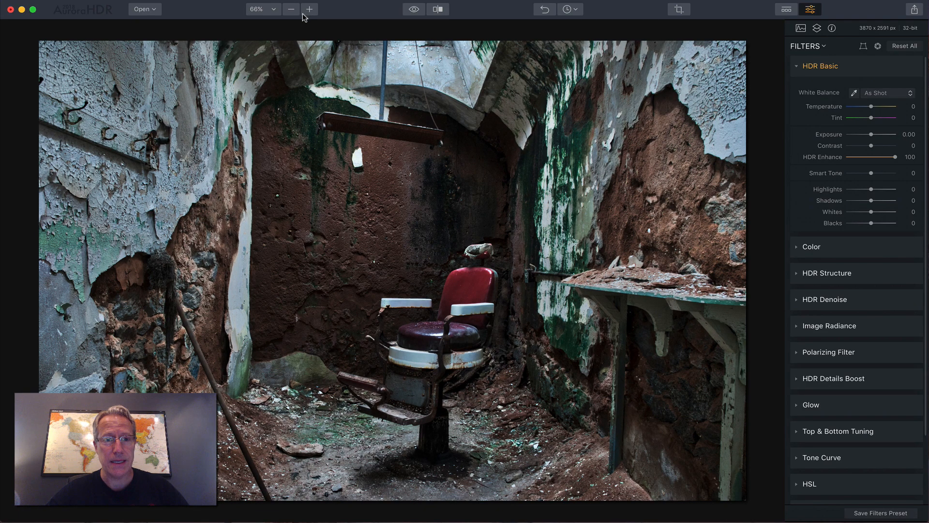
click(309, 9)
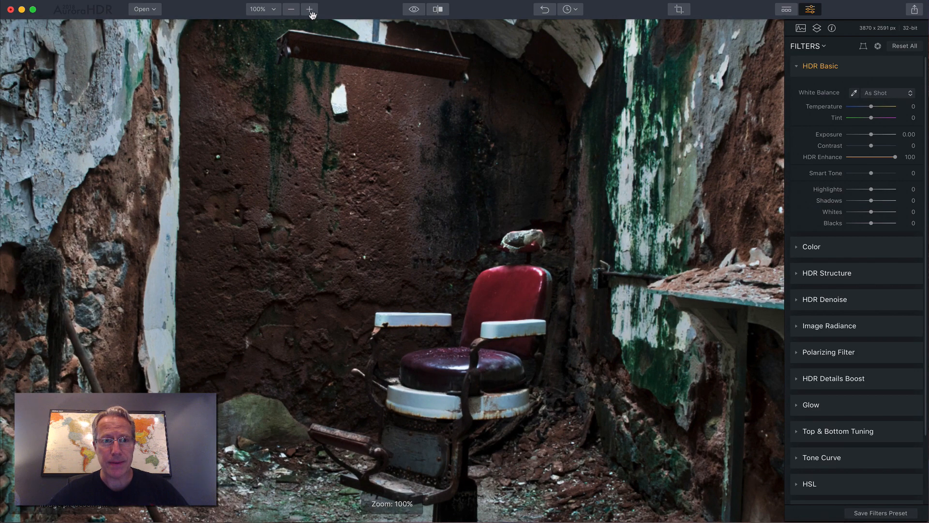
click(309, 9)
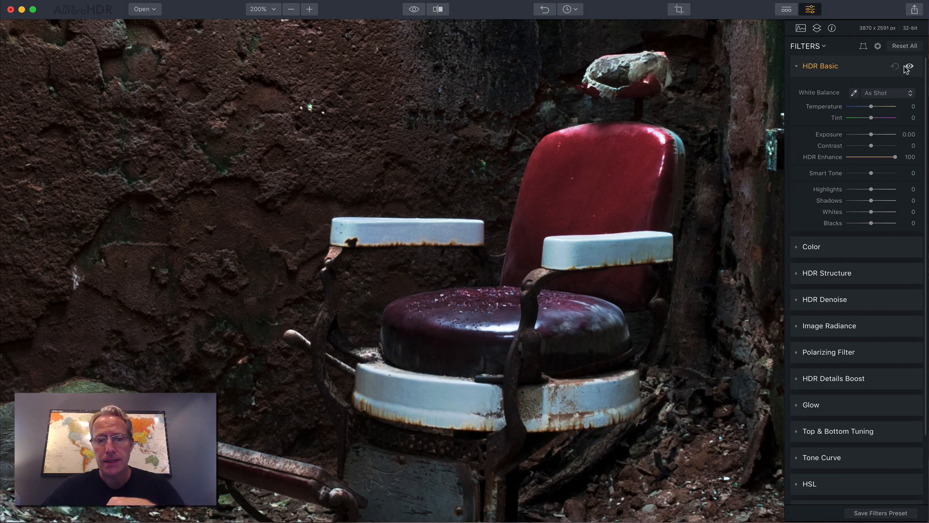
click(908, 67)
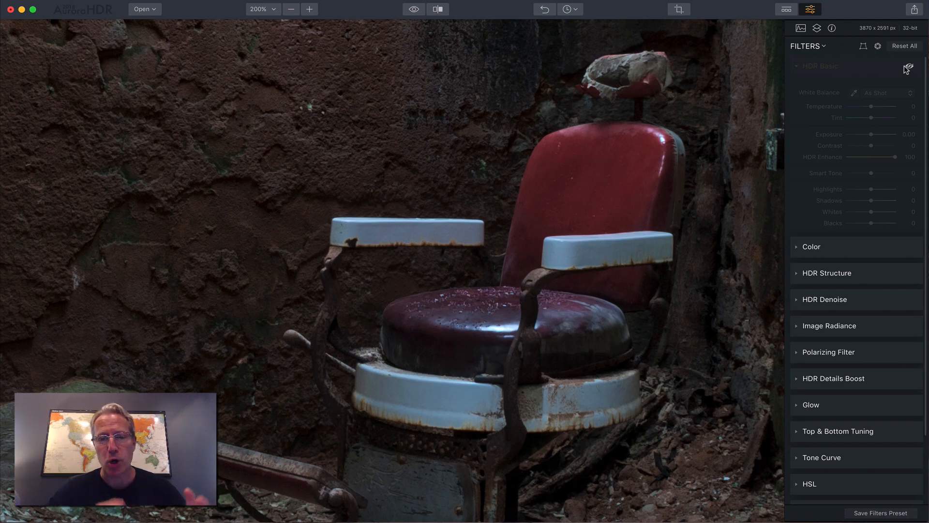
click(908, 66)
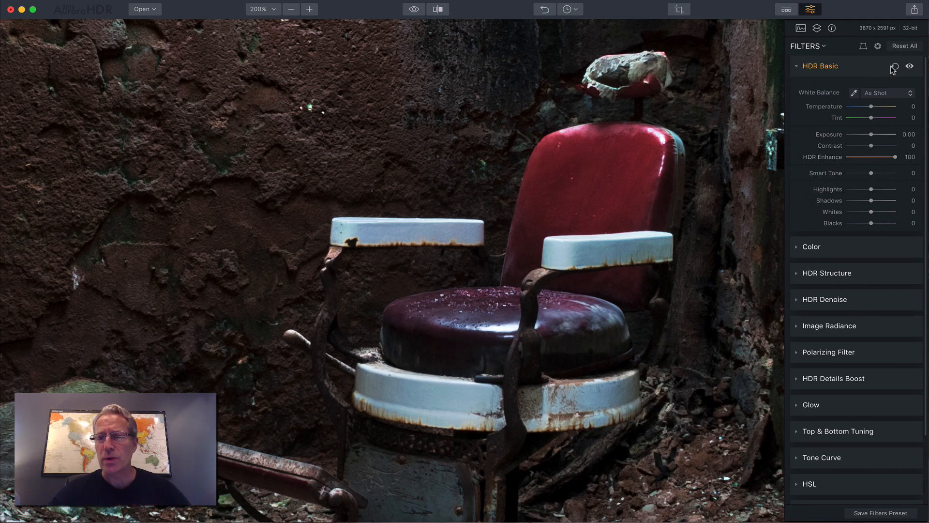
Step: Reset HDR Basic, expand HDR Structure and compare the photo with and without it
click(797, 65)
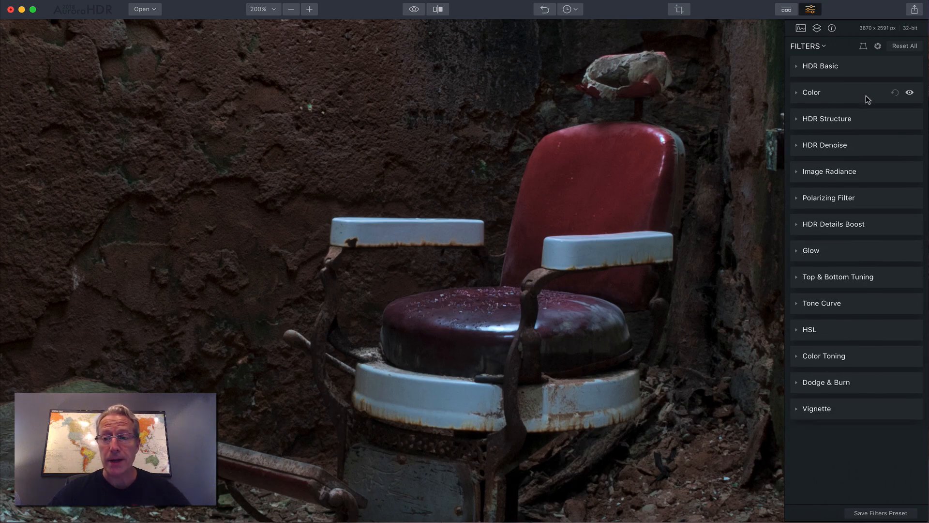
click(827, 119)
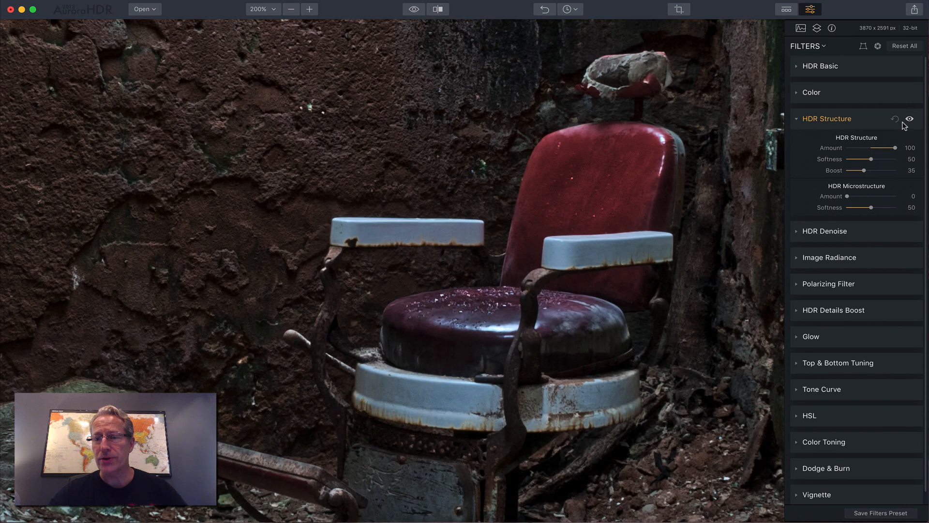
click(910, 119)
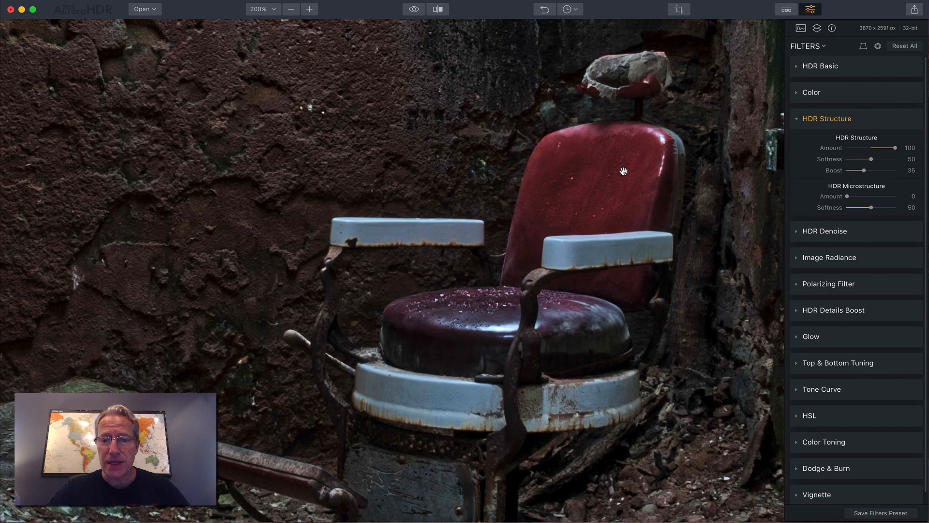
mouse_move(591, 168)
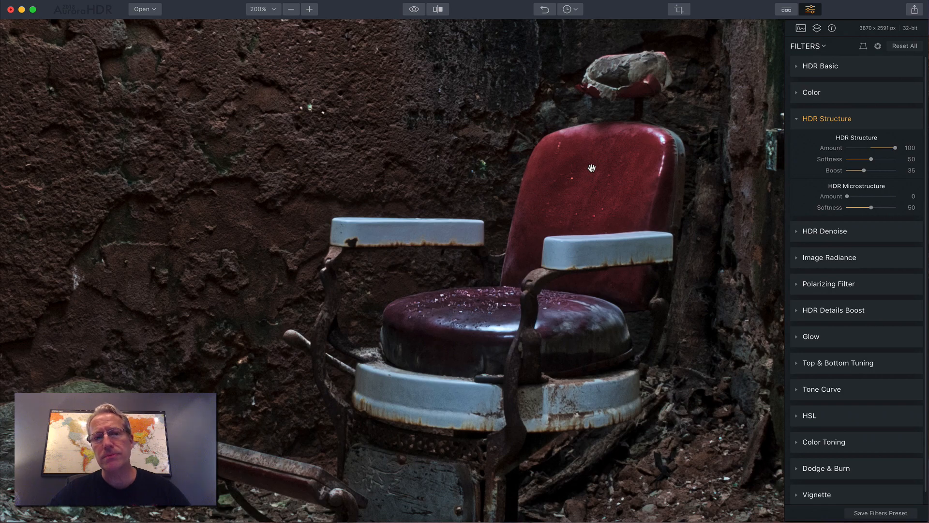
mouse_move(602, 250)
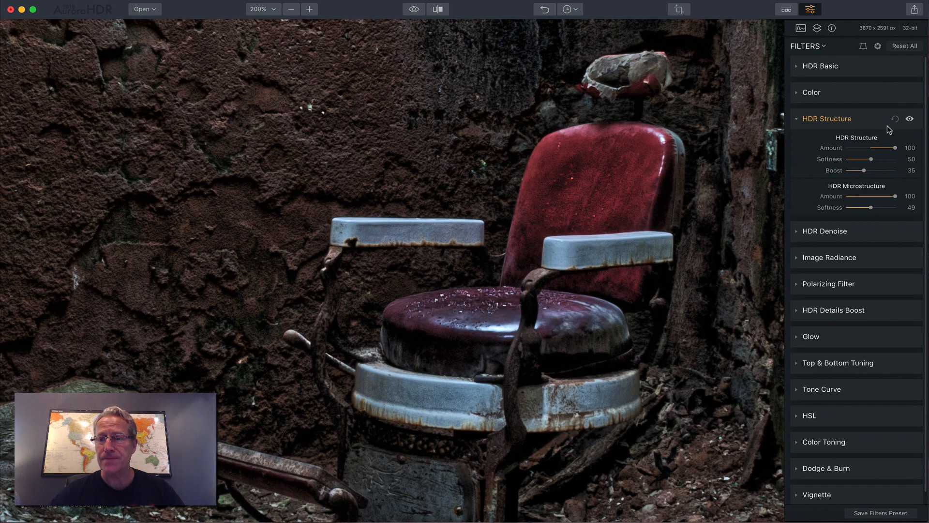
Step: Reset HDR Structure to defaults and expand the HDR Details Boost settings
click(827, 118)
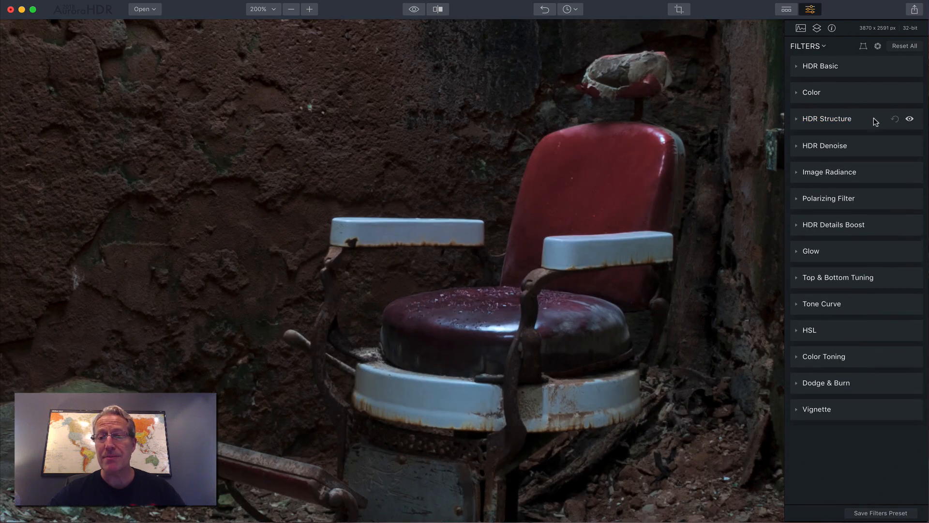
mouse_move(858, 198)
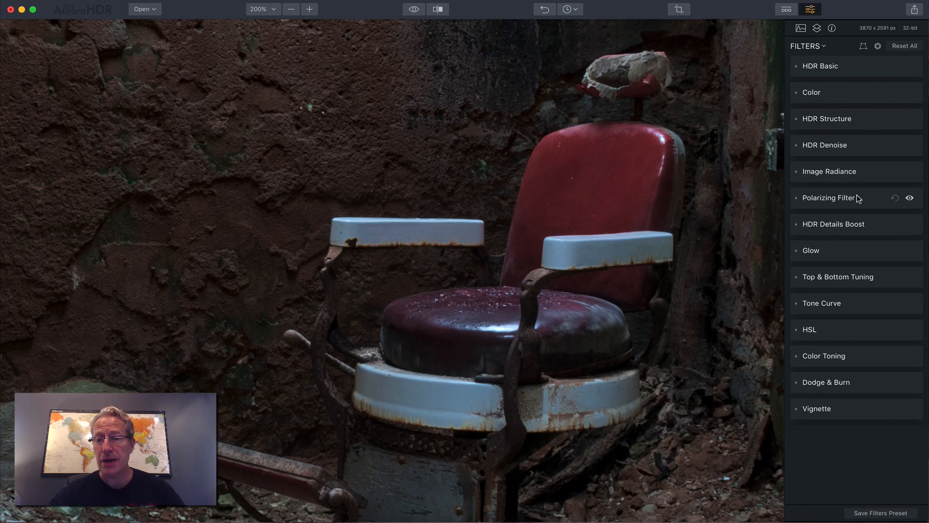
click(834, 224)
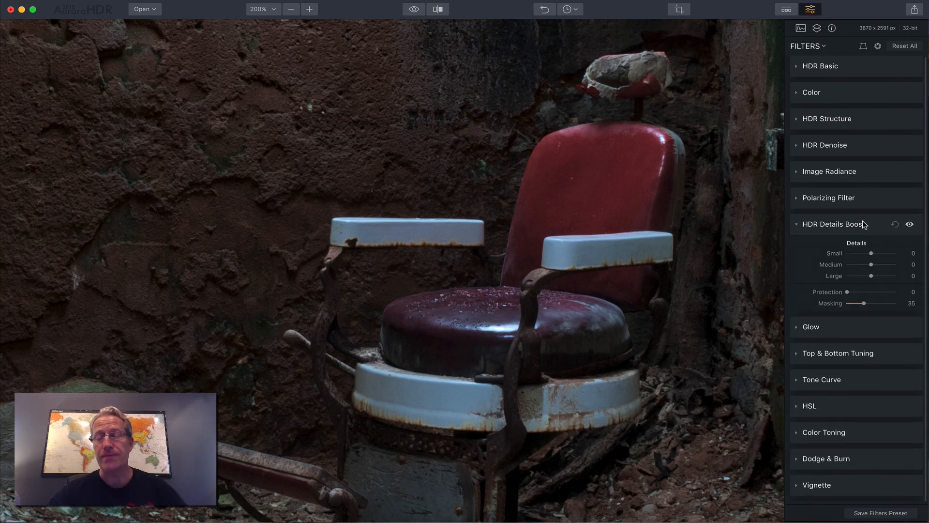
mouse_move(860, 261)
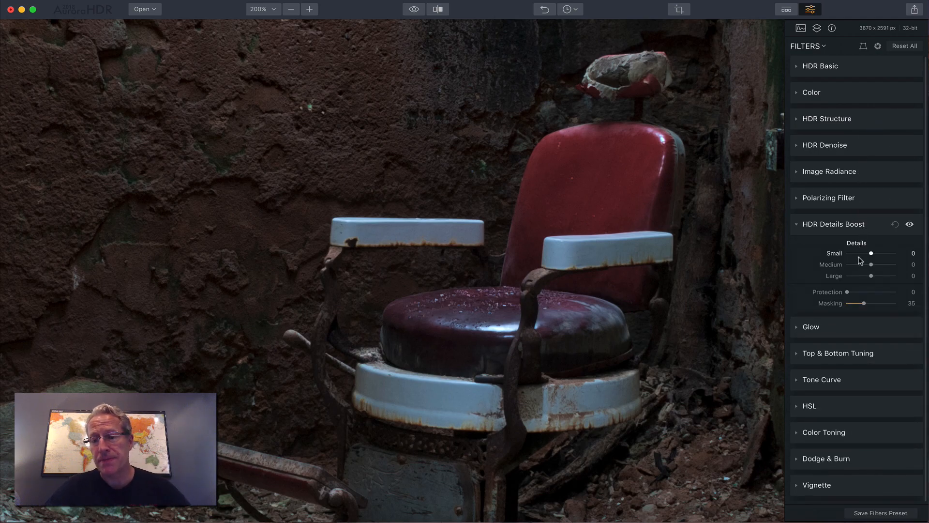
mouse_move(807, 263)
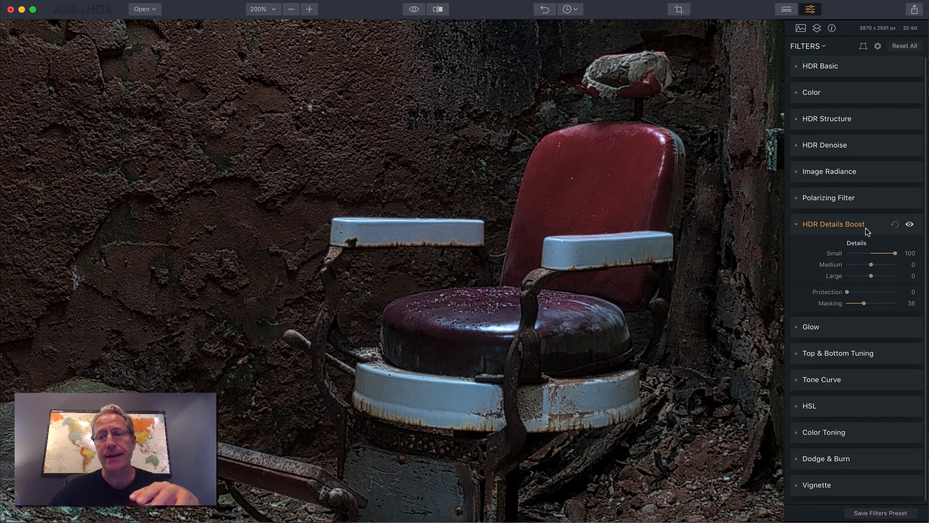
mouse_move(858, 84)
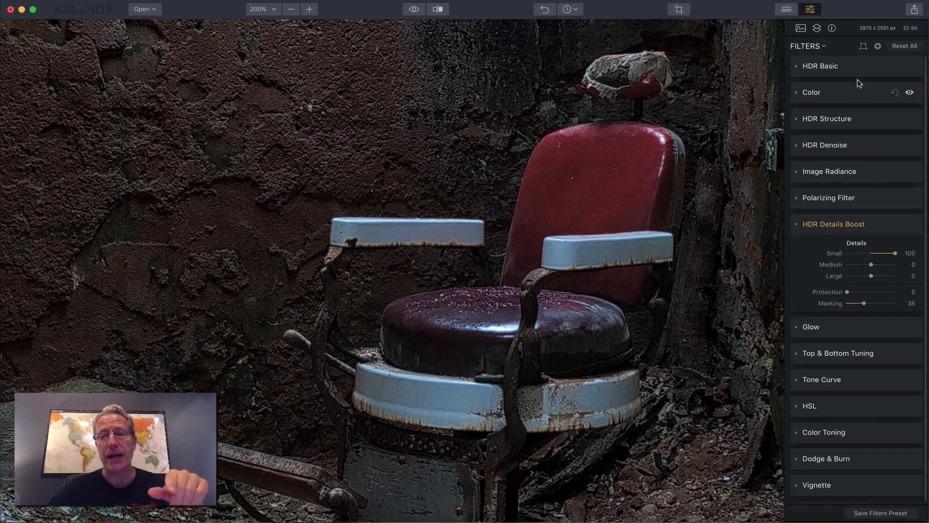
mouse_move(863, 146)
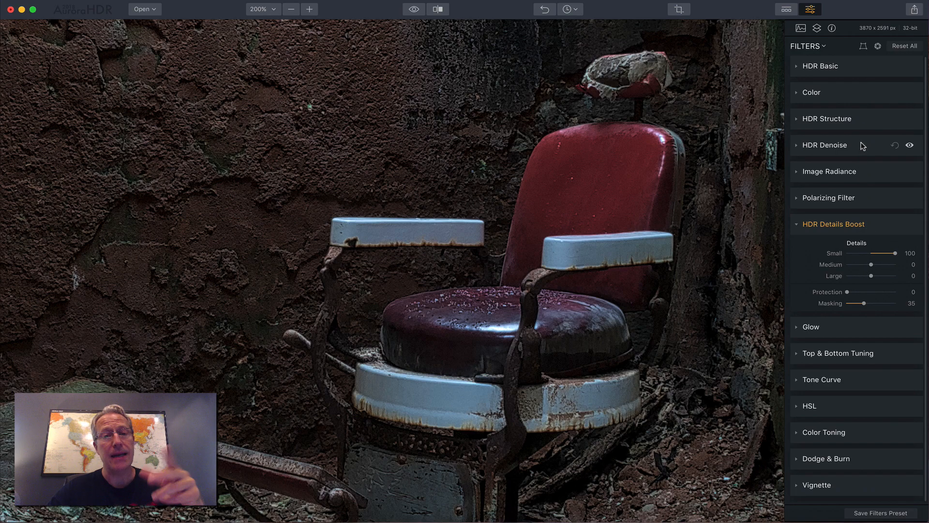
mouse_move(829, 279)
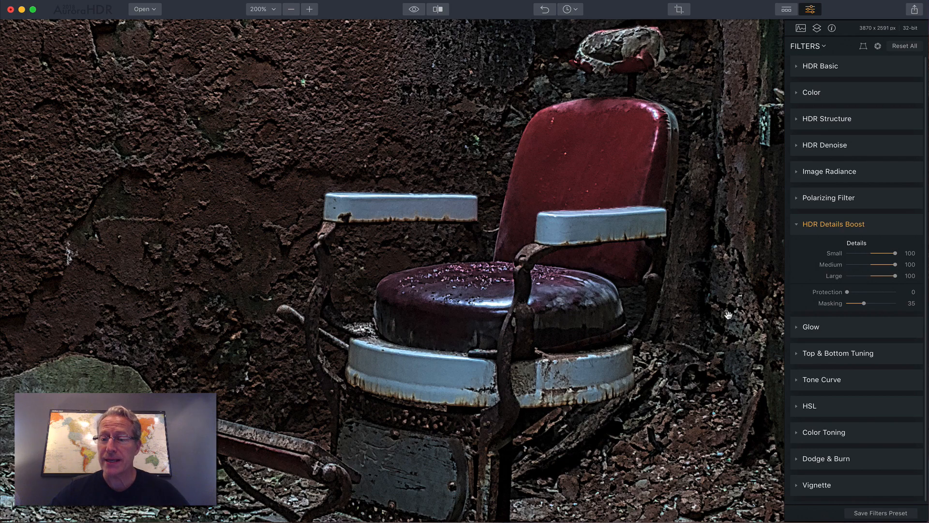
mouse_move(845, 292)
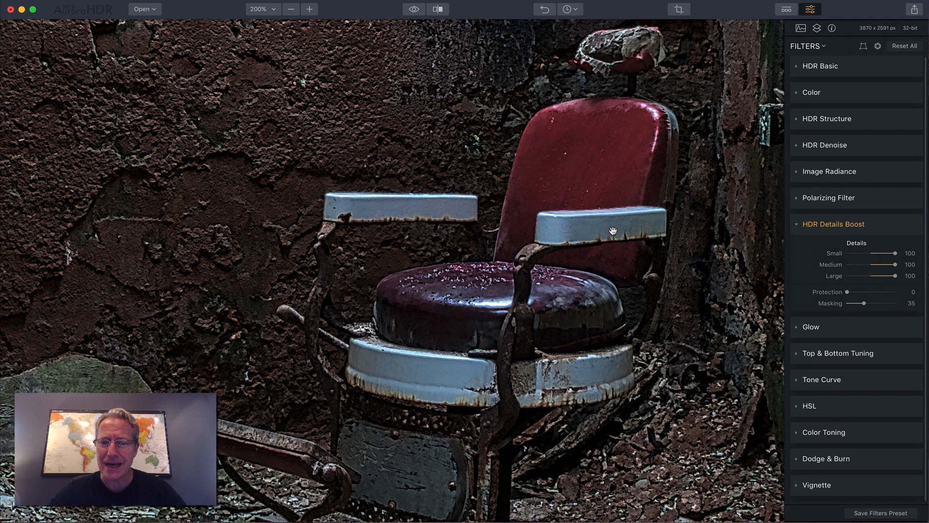
mouse_move(744, 304)
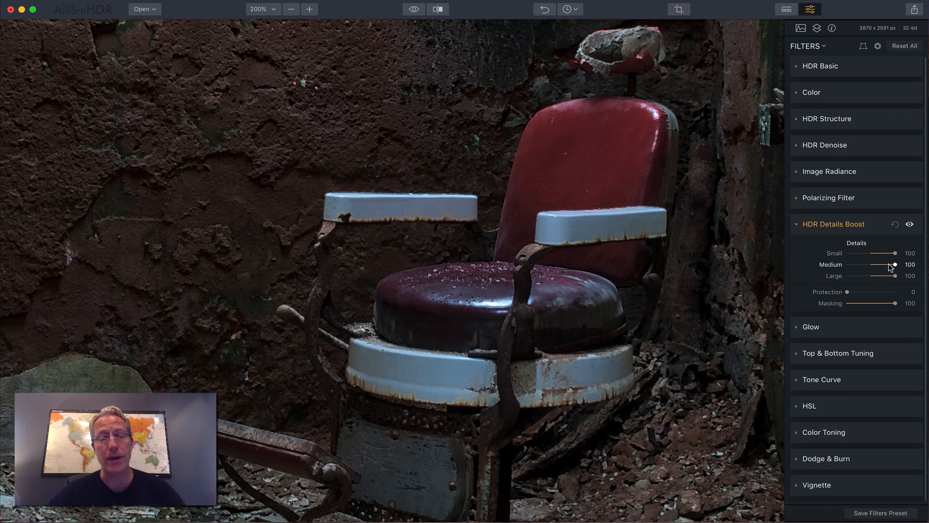
mouse_move(895, 304)
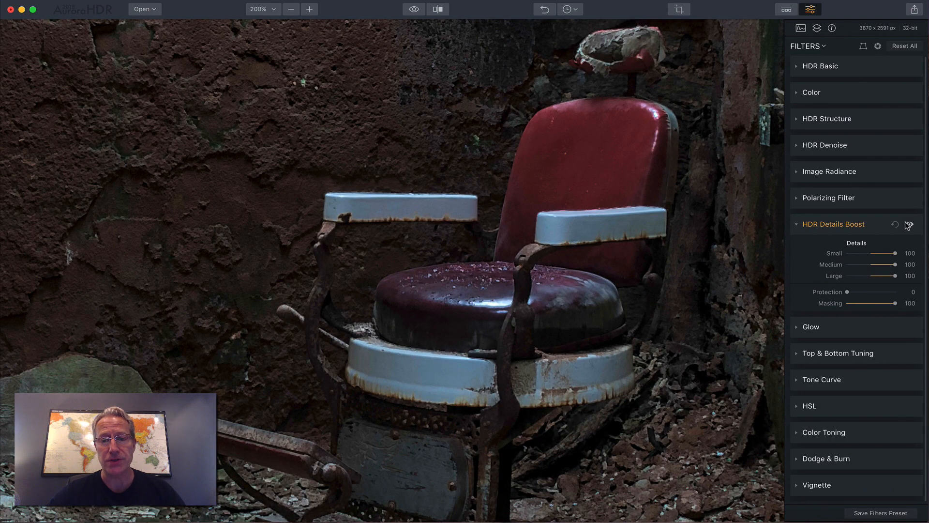
Step: Compare the barber chair photo with and without Details Boost, then toggle its settings
click(909, 224)
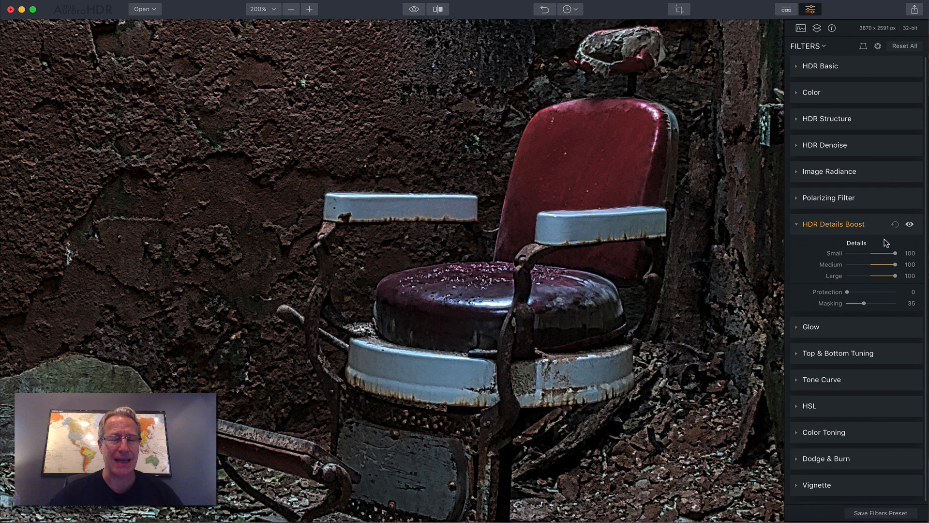
click(882, 224)
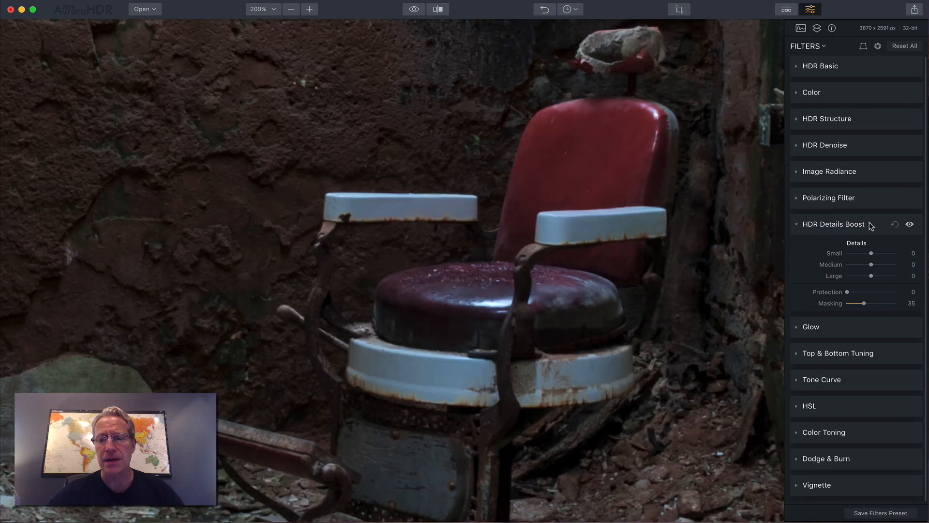
click(834, 224)
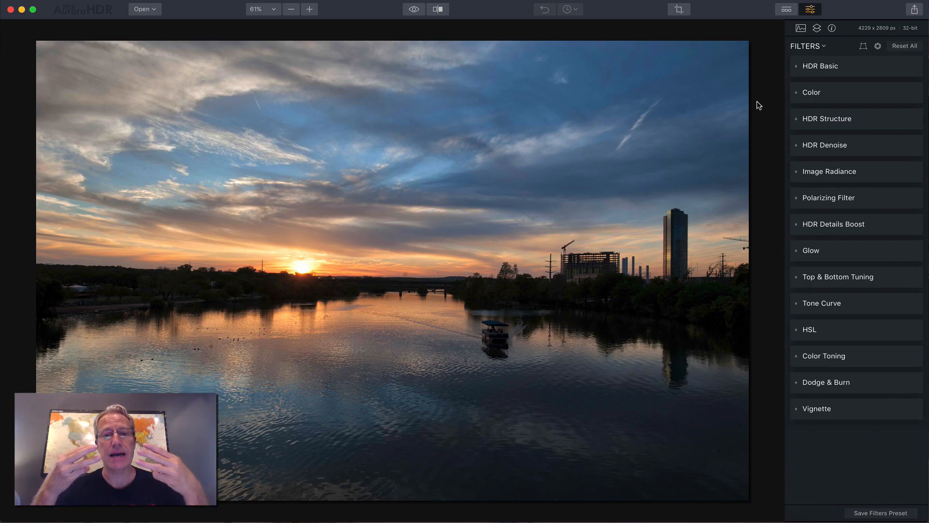
mouse_move(823, 70)
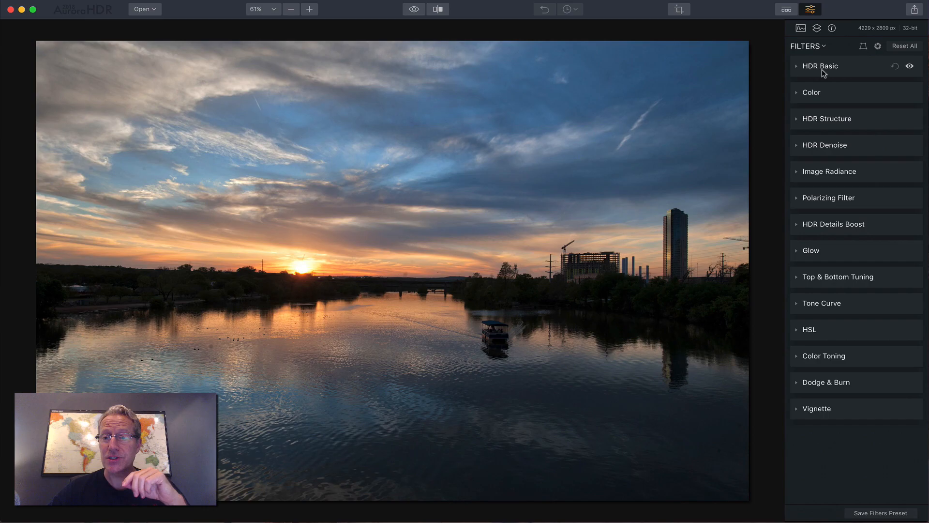
Step: Expand HDR Basic and restore Temperature and Tint to As Shot
click(820, 66)
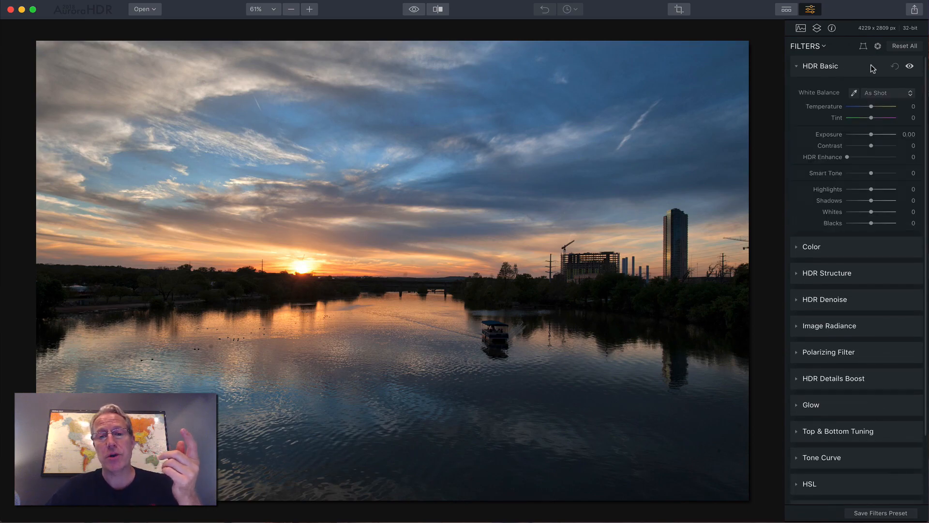
mouse_move(871, 109)
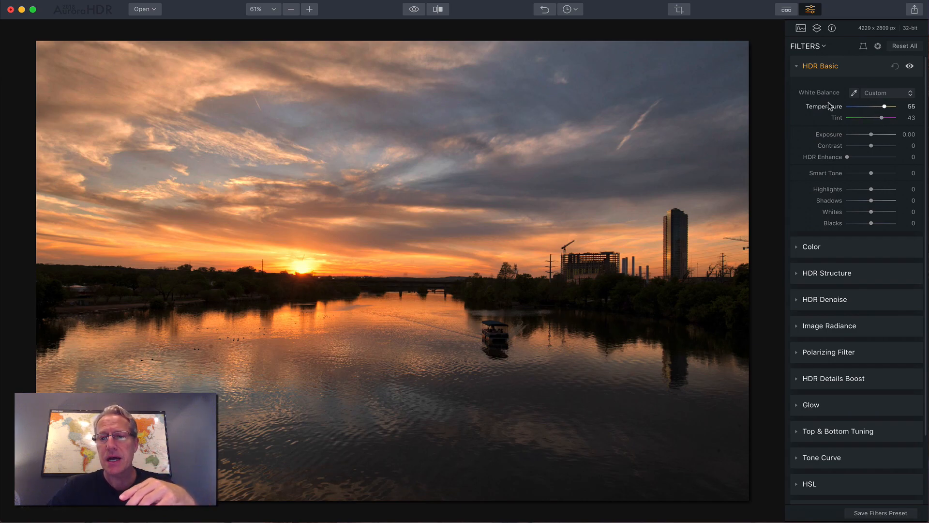
click(886, 93)
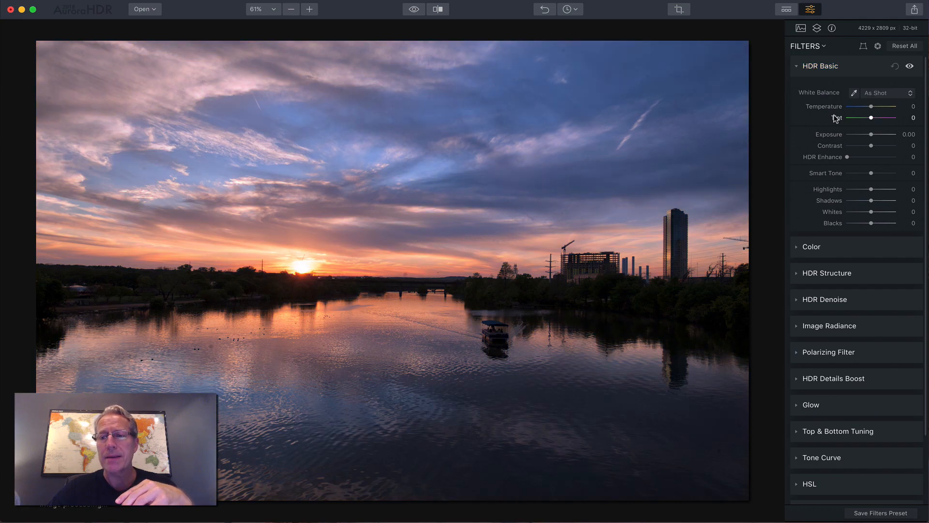
Step: Try the Cloudy, Tungsten and Flash white balance presets, then return to As Shot
click(886, 93)
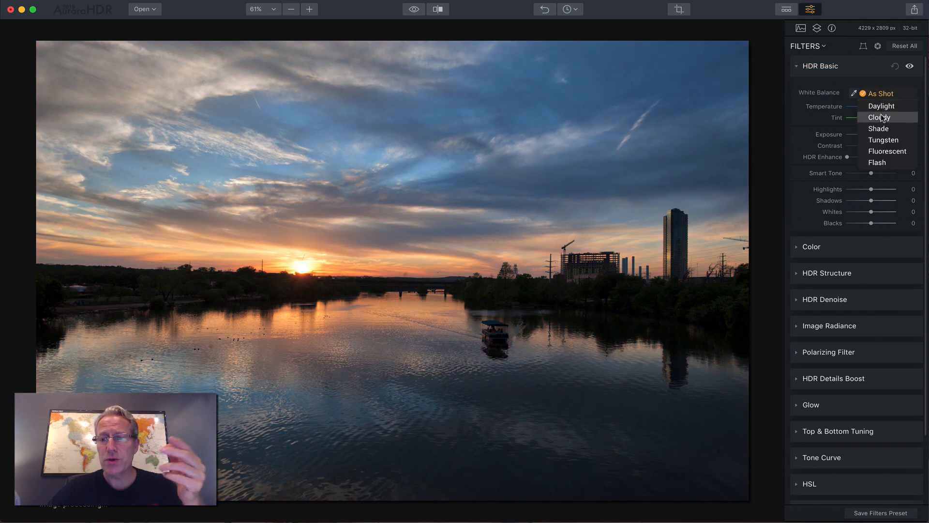
click(879, 116)
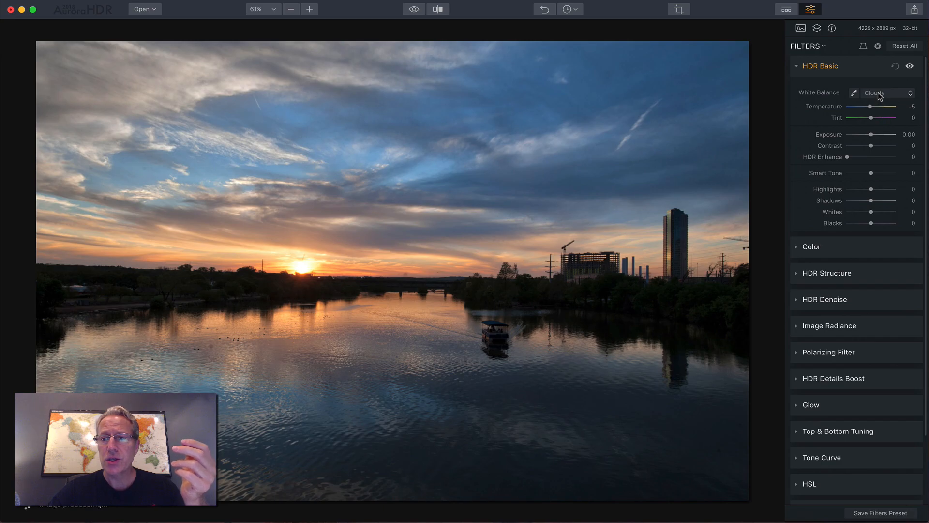
click(888, 93)
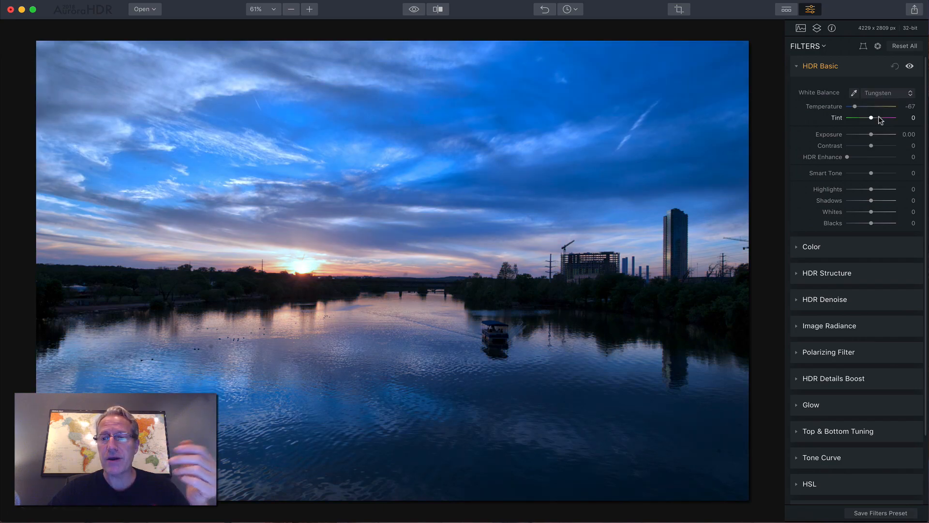
click(888, 93)
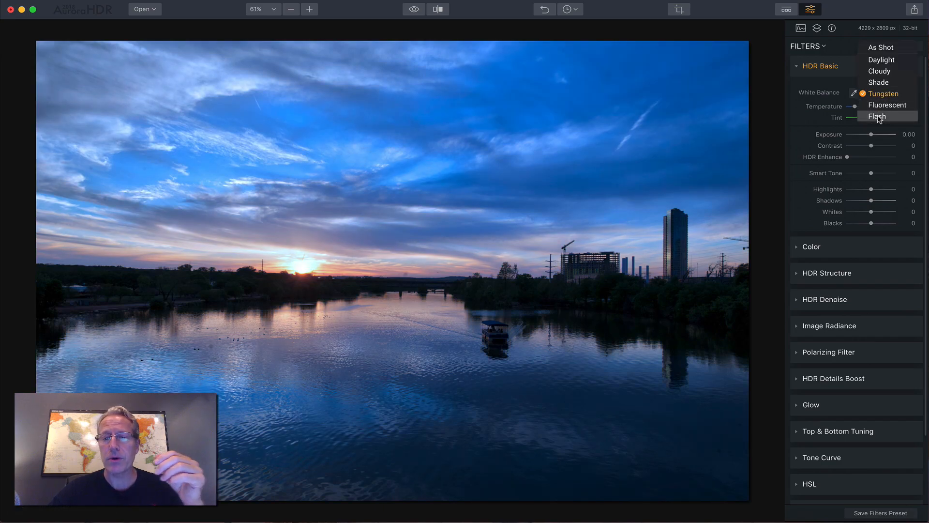
click(877, 116)
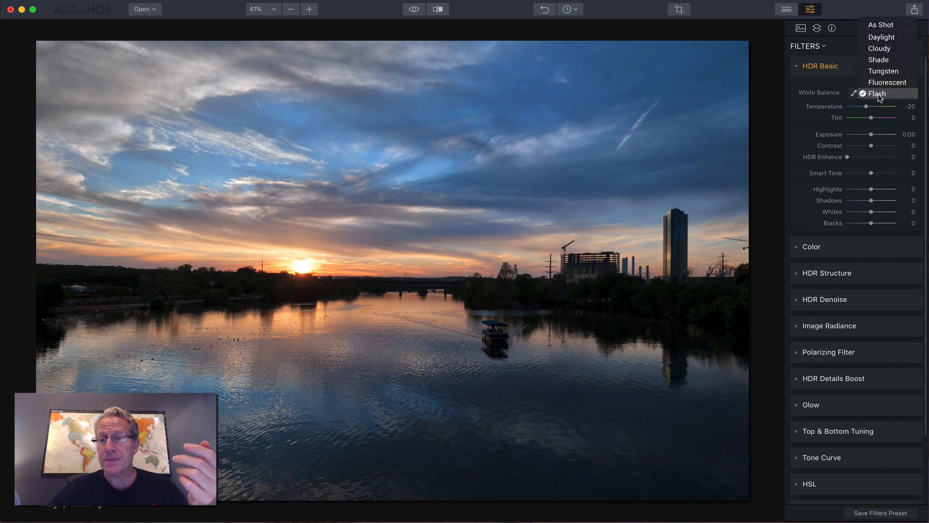
click(880, 24)
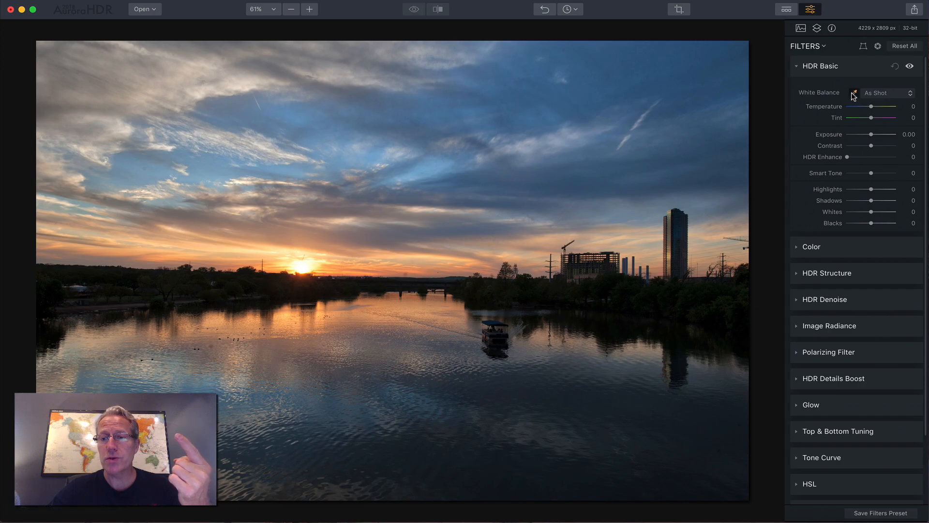
Step: Sample white balance from the grey clouds, shift tint magenta, then reset and collapse HDR Basic
click(854, 92)
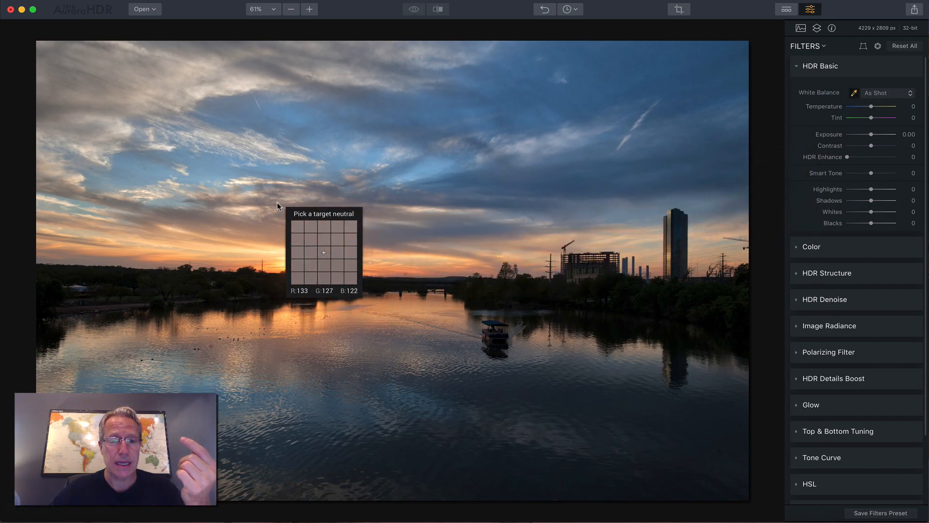
mouse_move(212, 131)
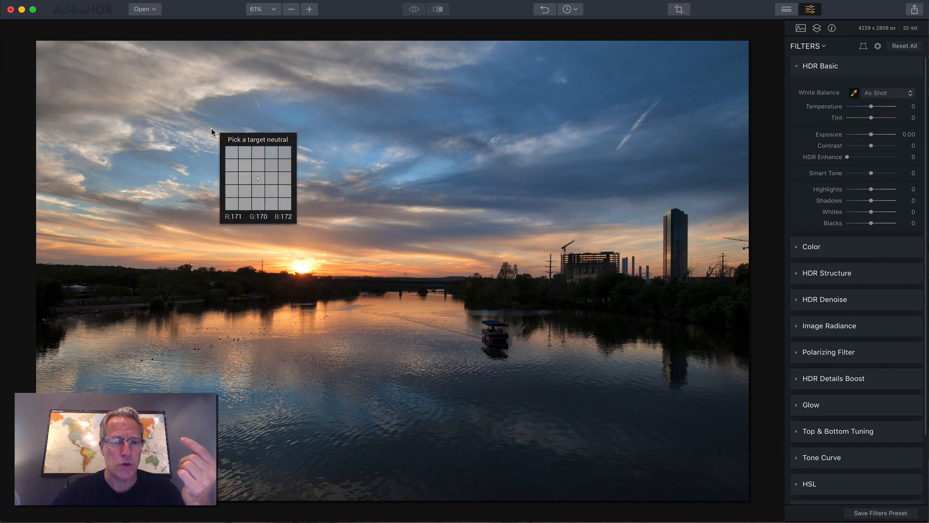
click(258, 178)
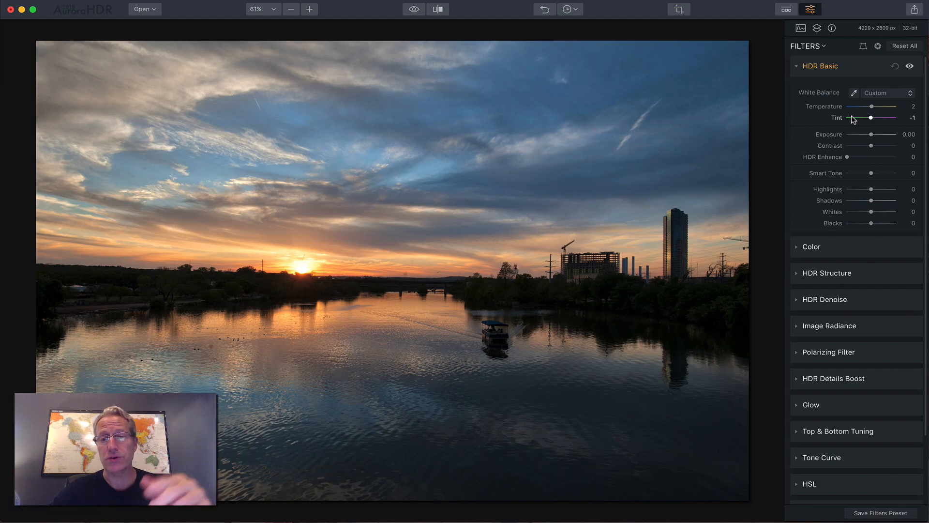
click(895, 66)
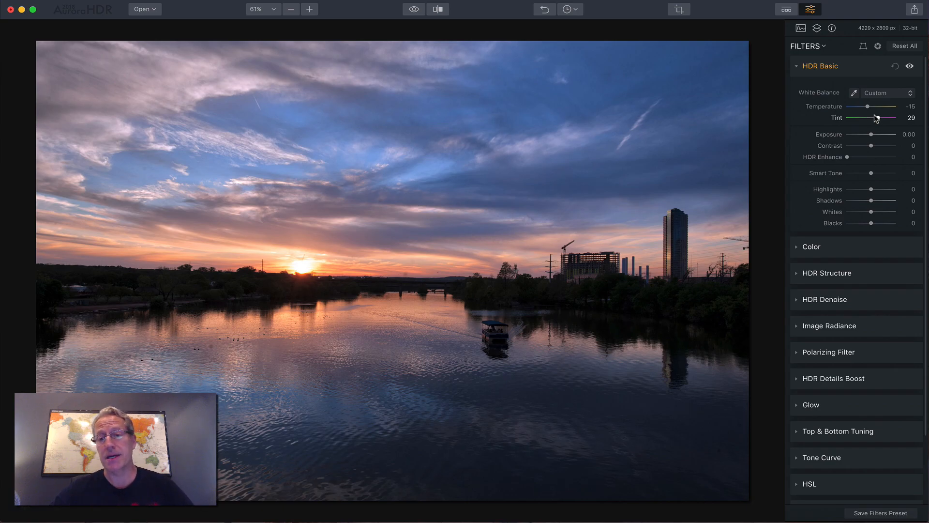
click(895, 65)
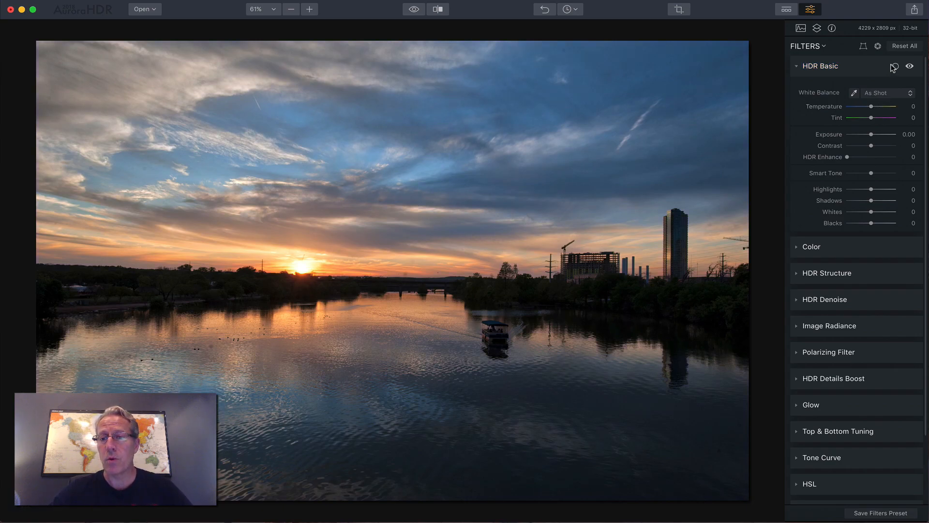
click(797, 66)
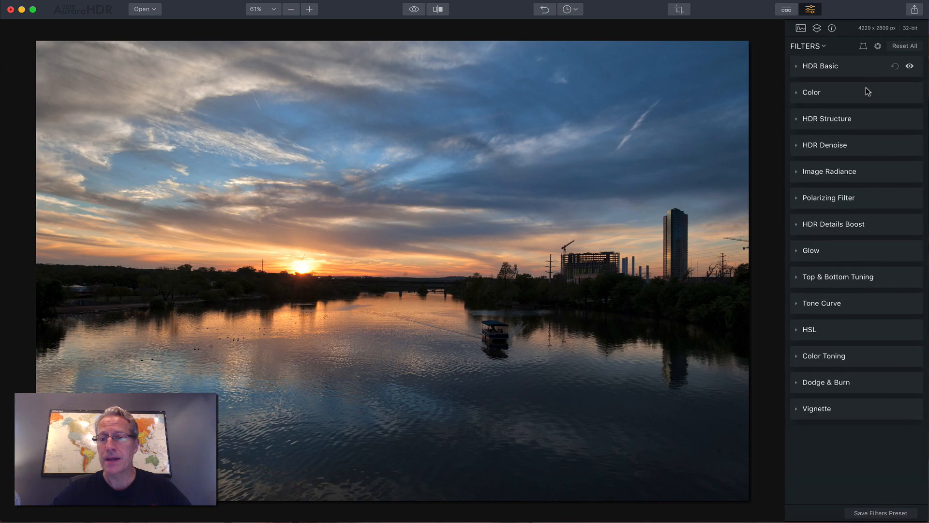
click(811, 92)
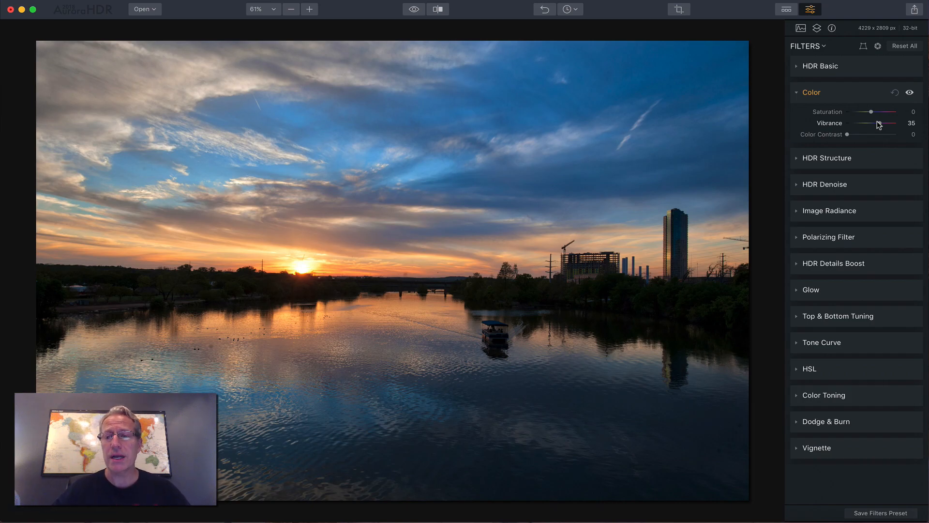
mouse_move(827, 125)
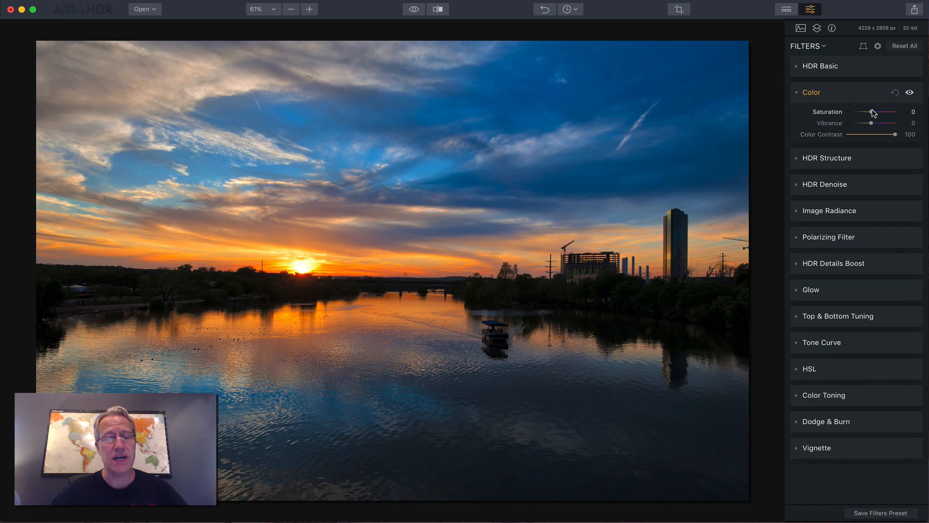
mouse_move(876, 136)
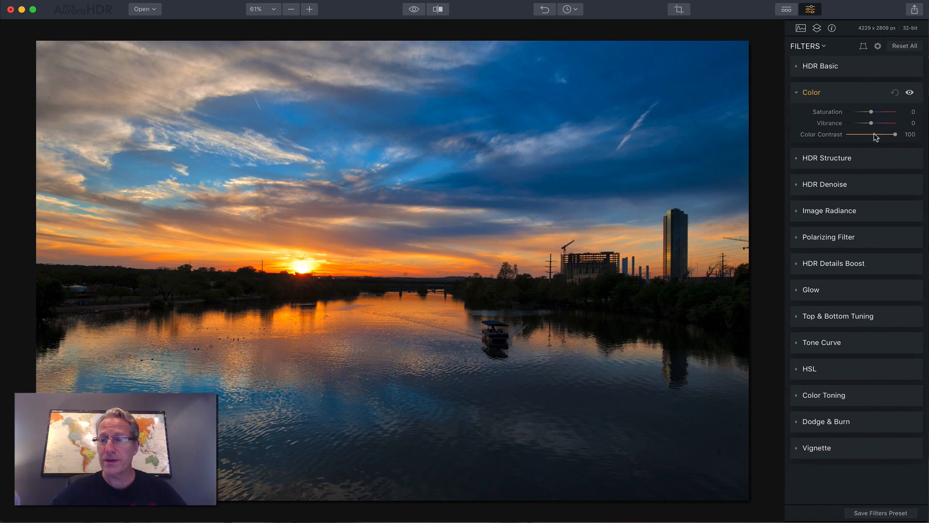
click(910, 92)
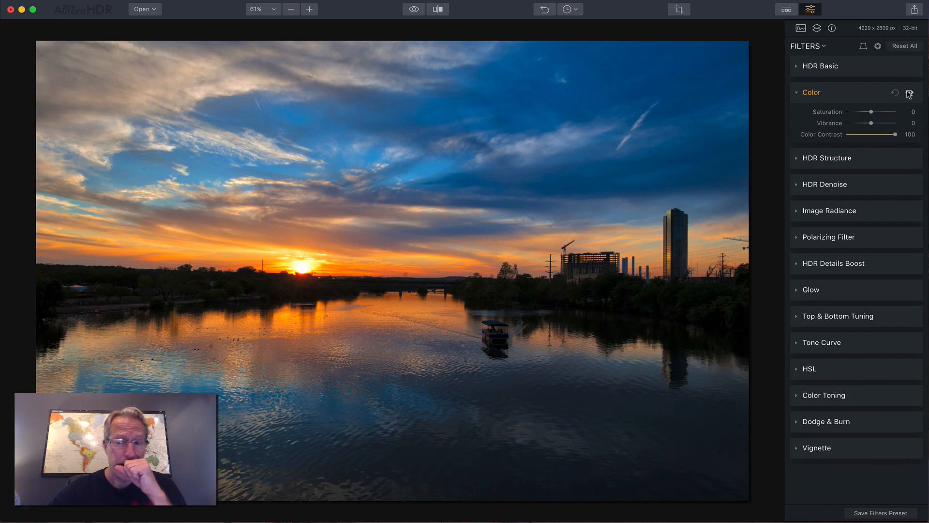
mouse_move(848, 172)
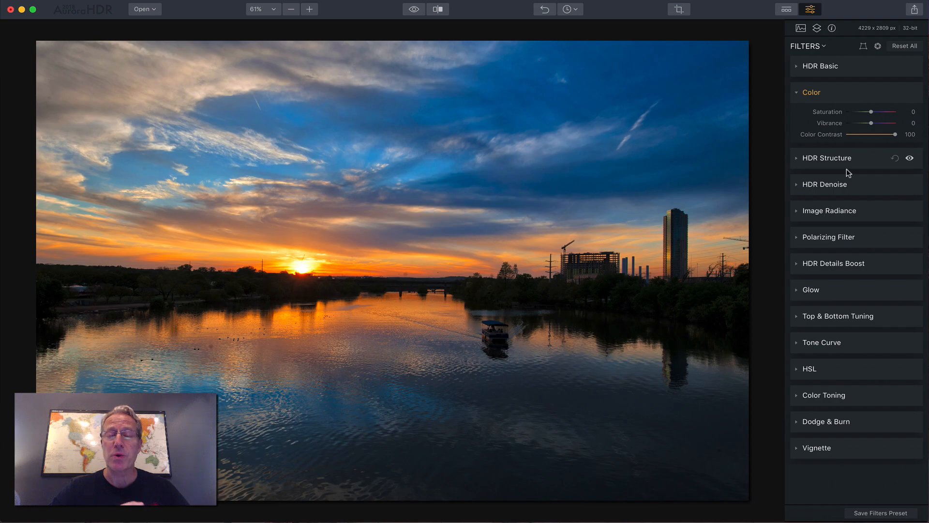
mouse_move(806, 163)
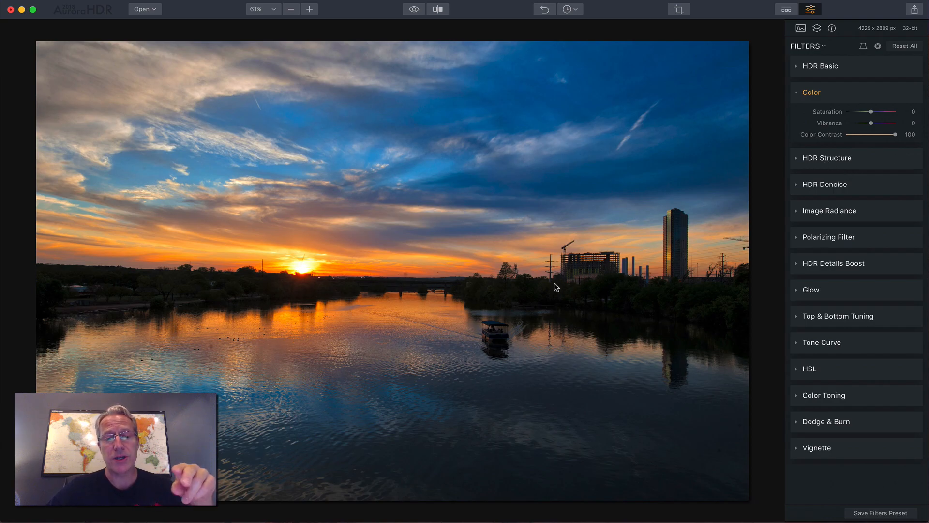
mouse_move(449, 291)
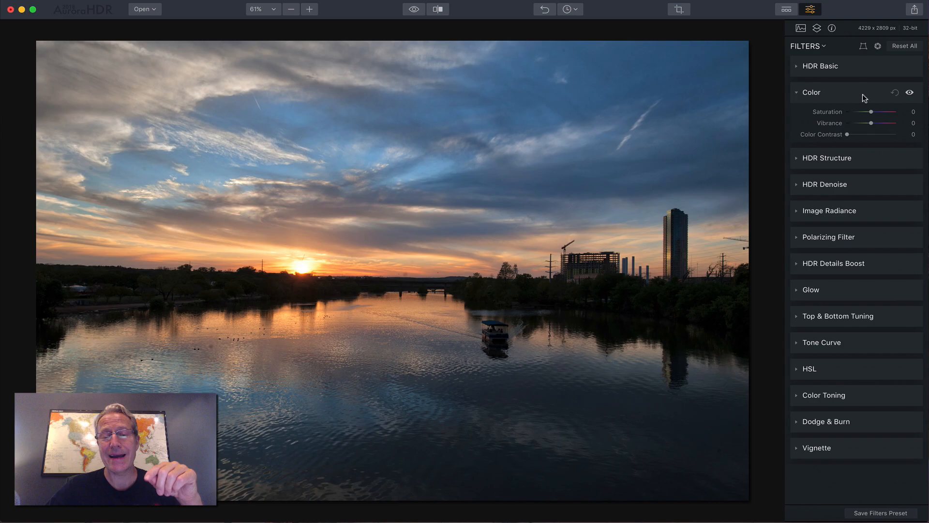
click(812, 92)
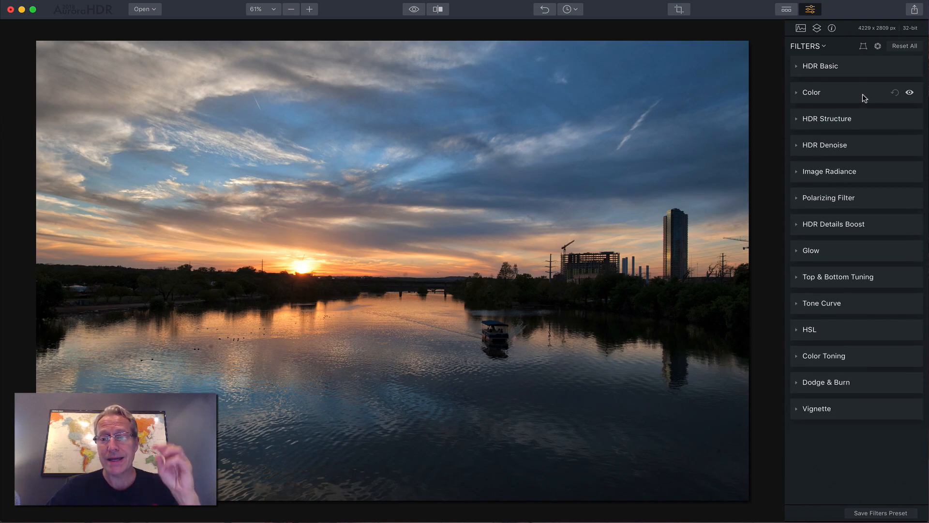
Step: Try Image Radiance with a before/after comparison, clear it, and expand Tone Curve
click(831, 171)
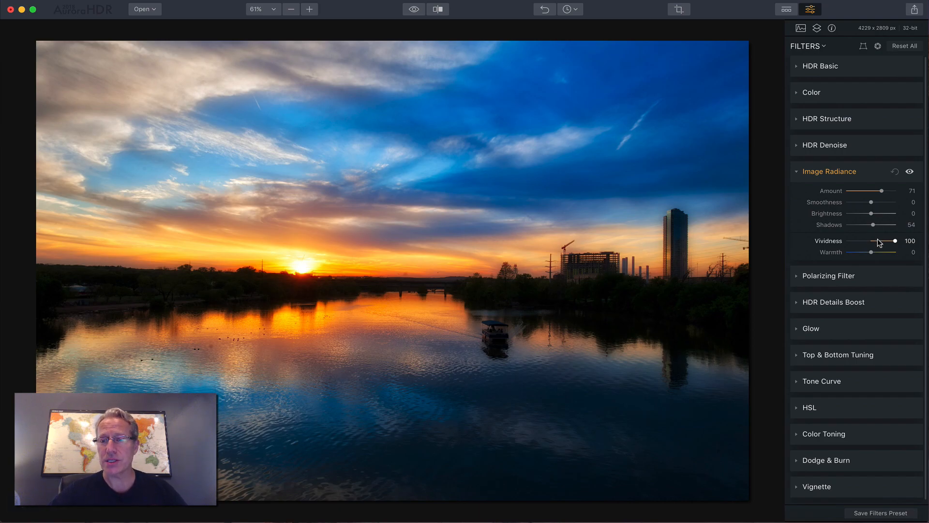
click(911, 172)
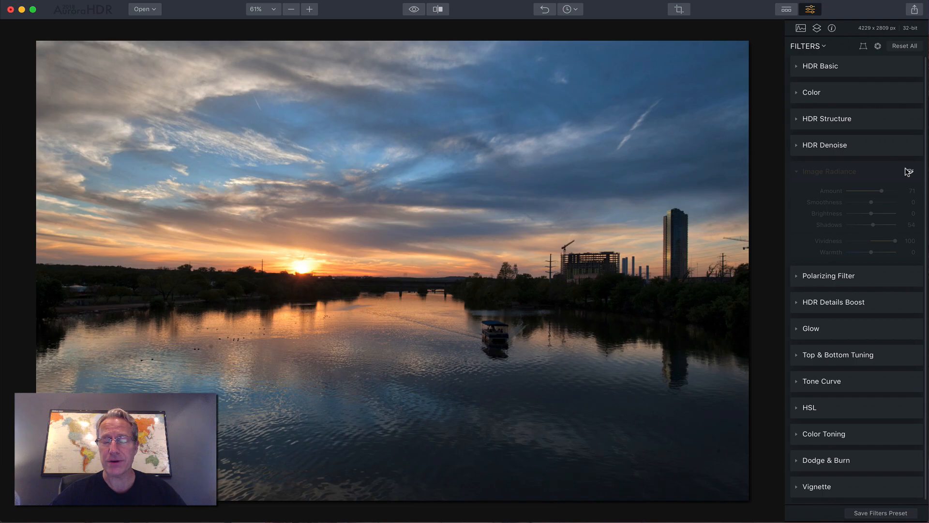
click(832, 171)
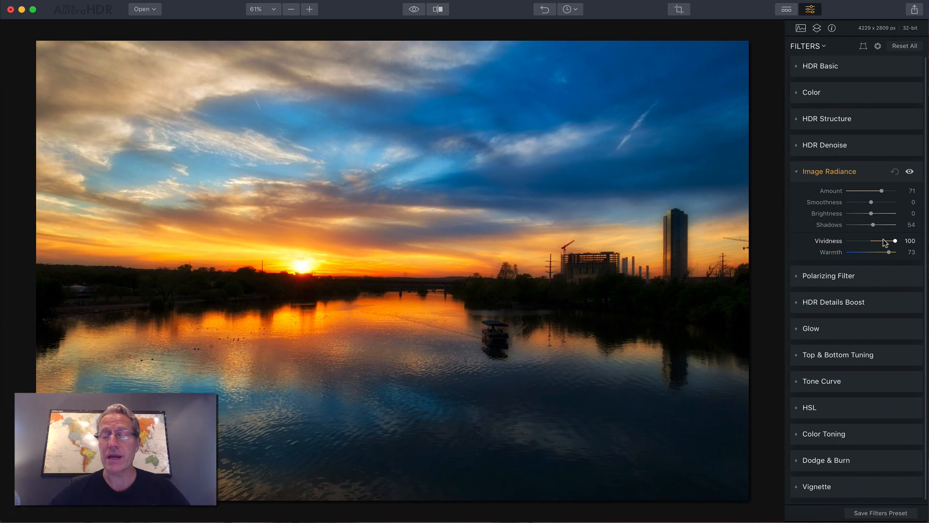
mouse_move(872, 206)
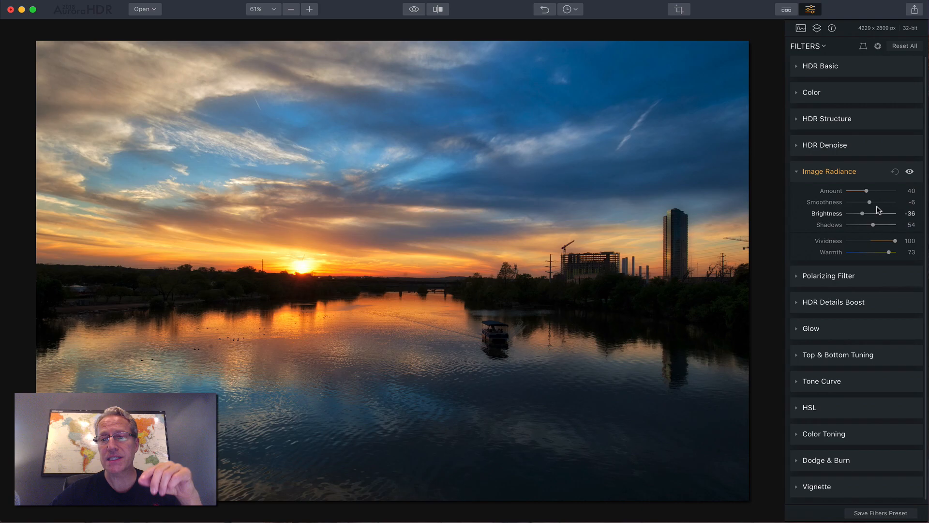
click(830, 172)
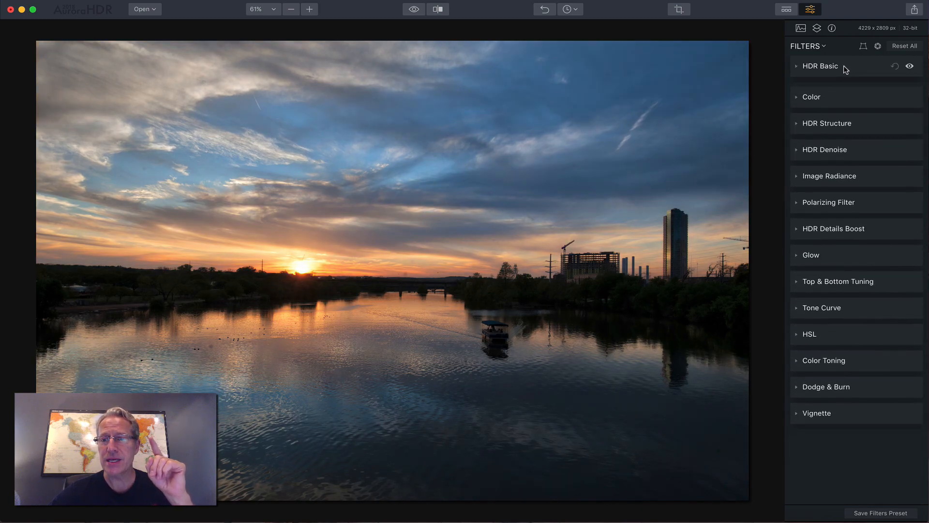
mouse_move(849, 98)
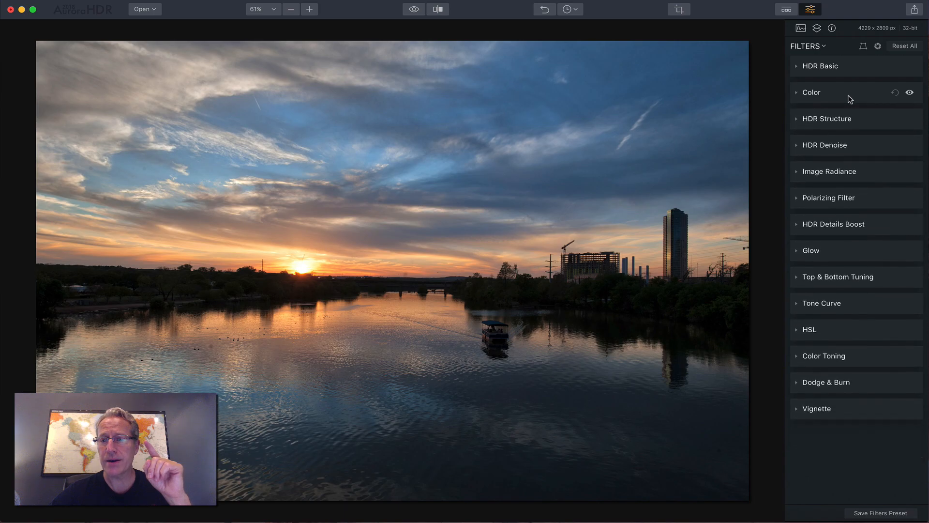
mouse_move(850, 271)
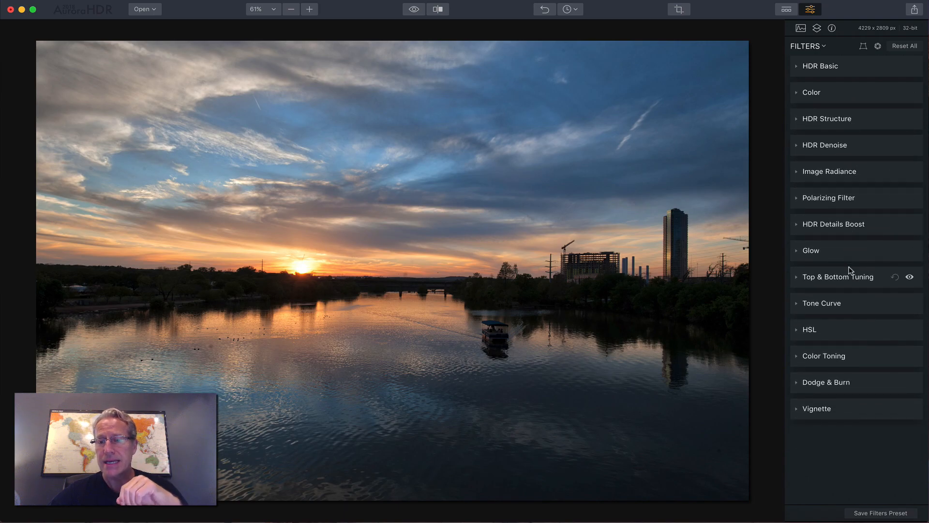
click(821, 303)
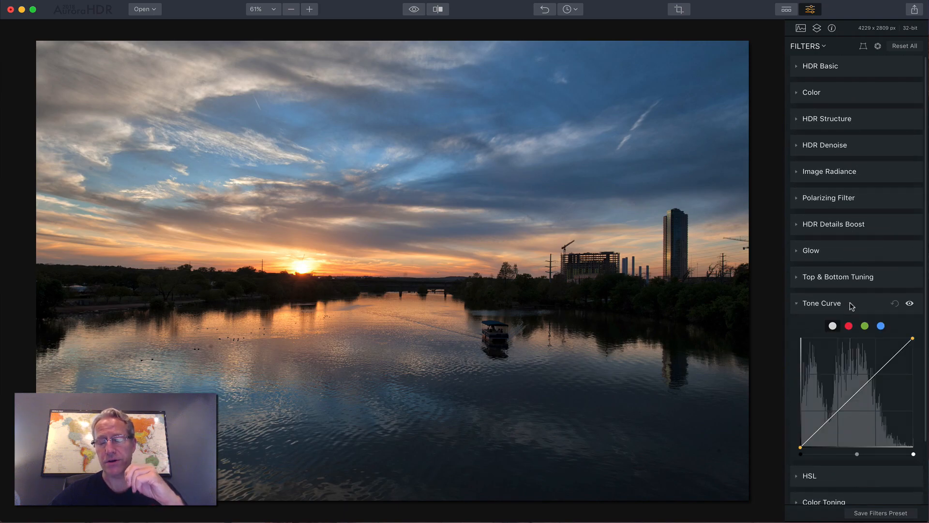
Step: Bend the red and other colour channel curves, resetting to a straight curve after each
scroll(down, 3)
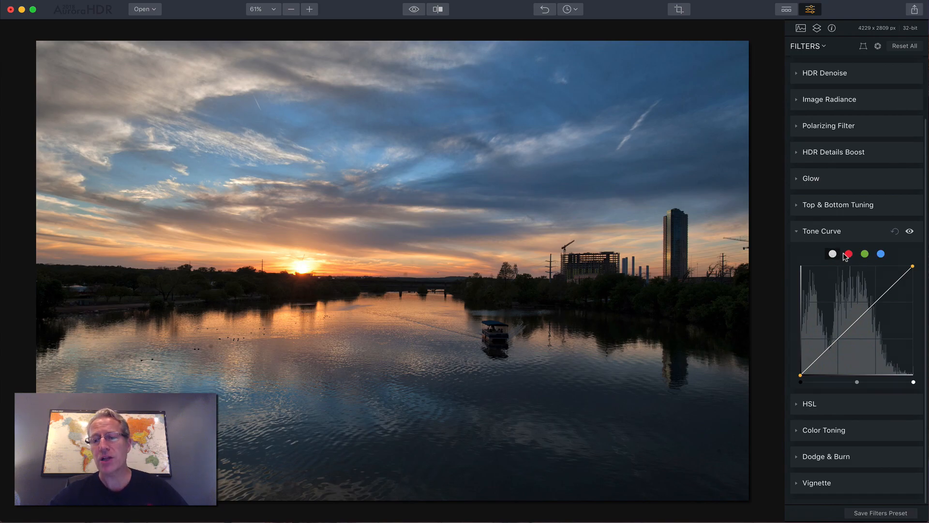
click(848, 254)
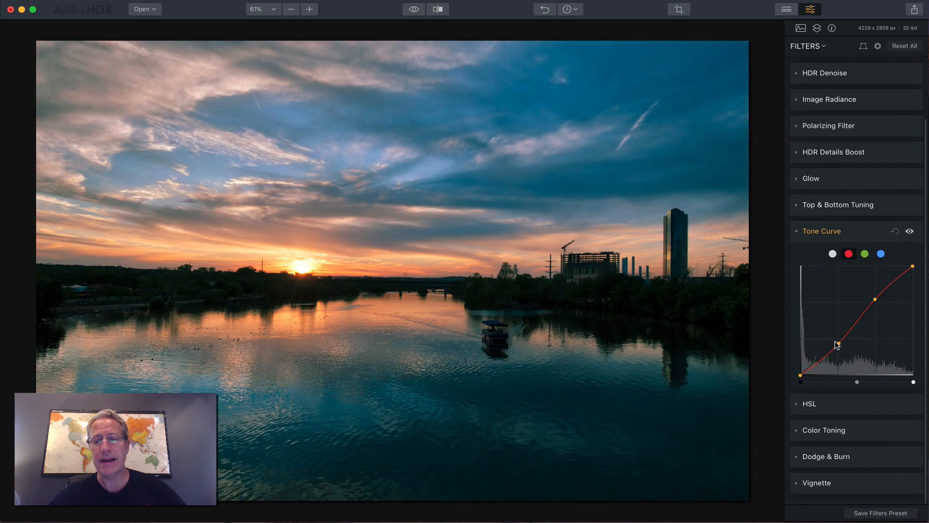
click(911, 231)
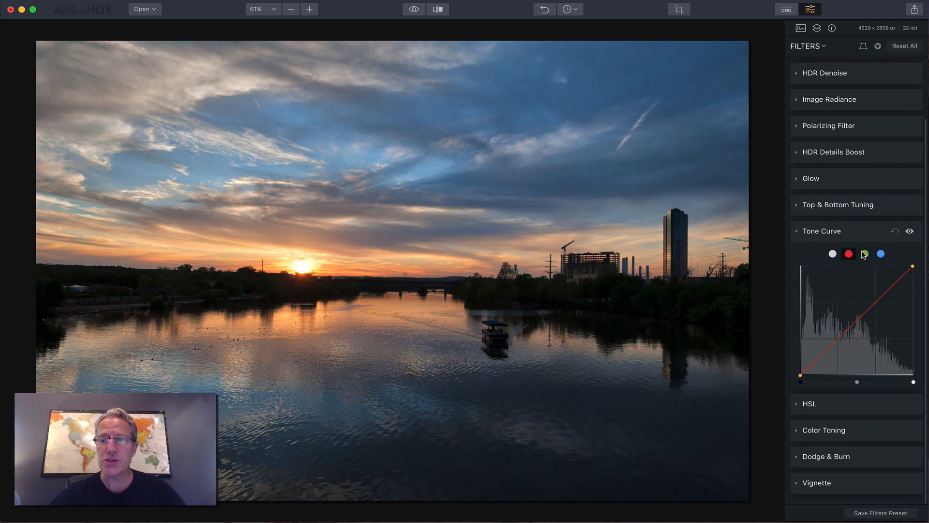
click(865, 254)
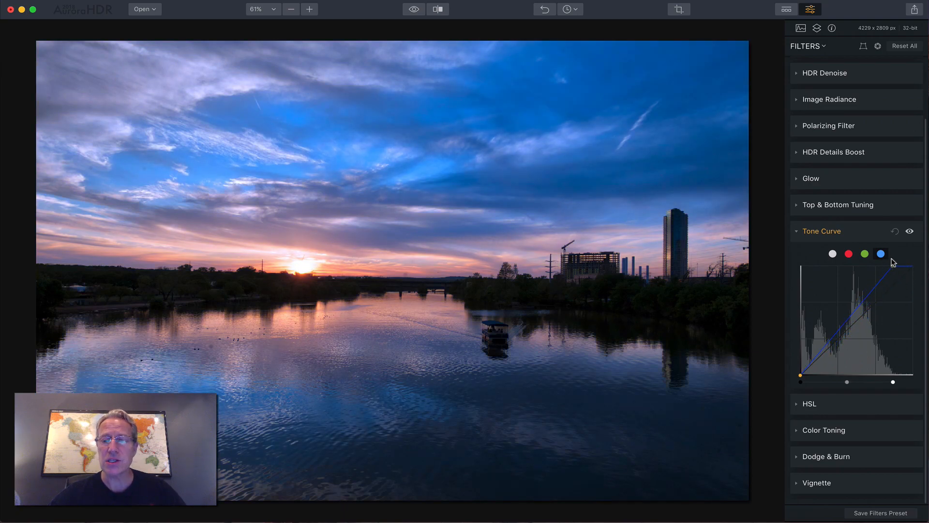
click(848, 254)
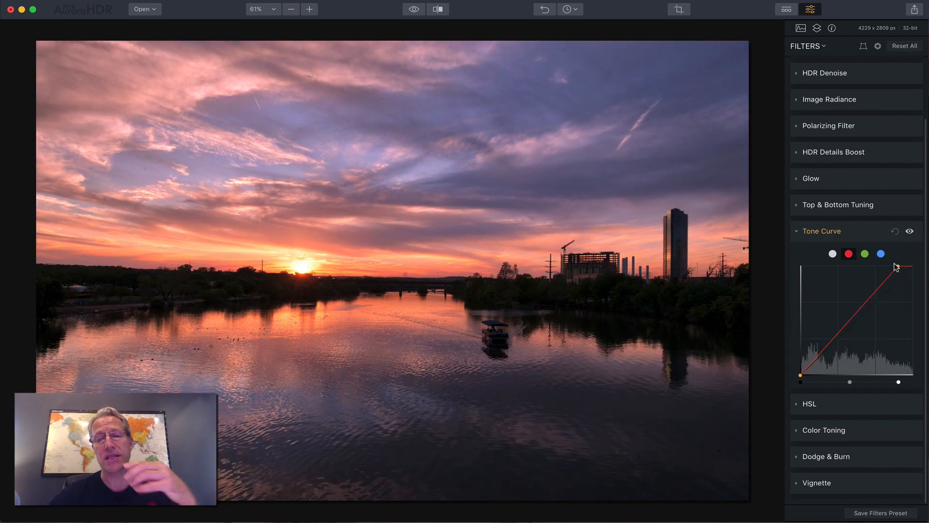
click(910, 232)
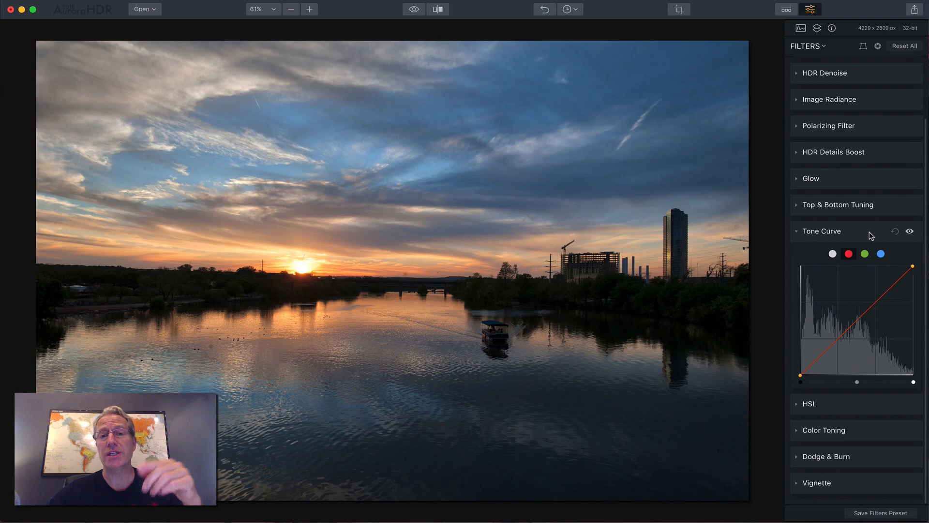
mouse_move(860, 191)
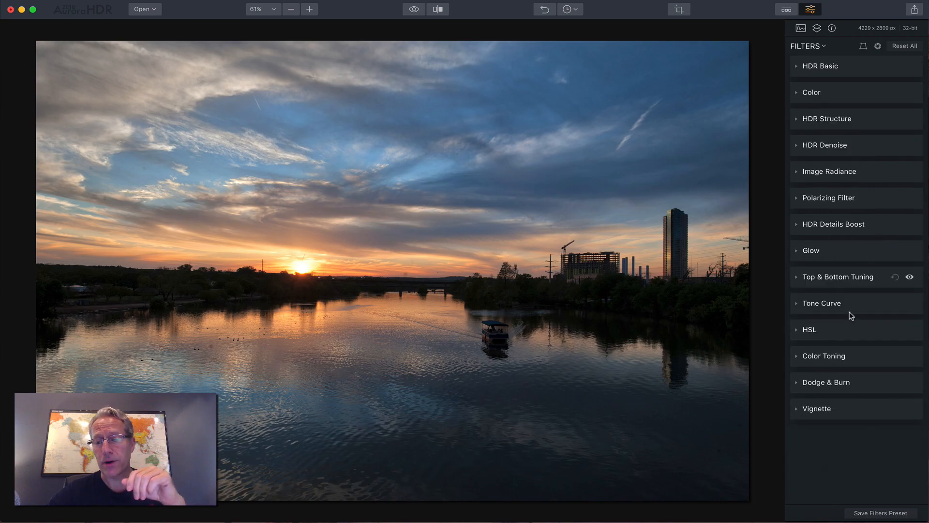
Step: Open HSL's Saturation tab to boost red, orange and yellow, comparing before and after
click(810, 329)
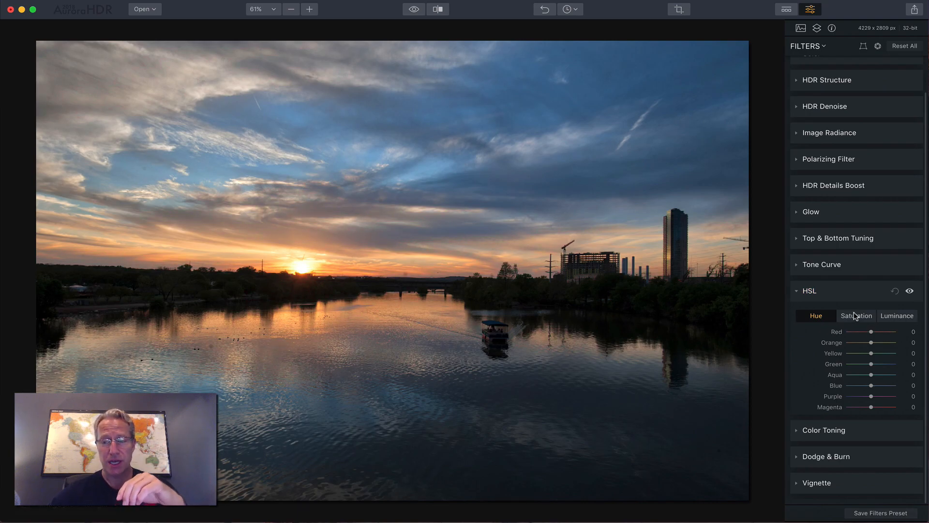
click(856, 315)
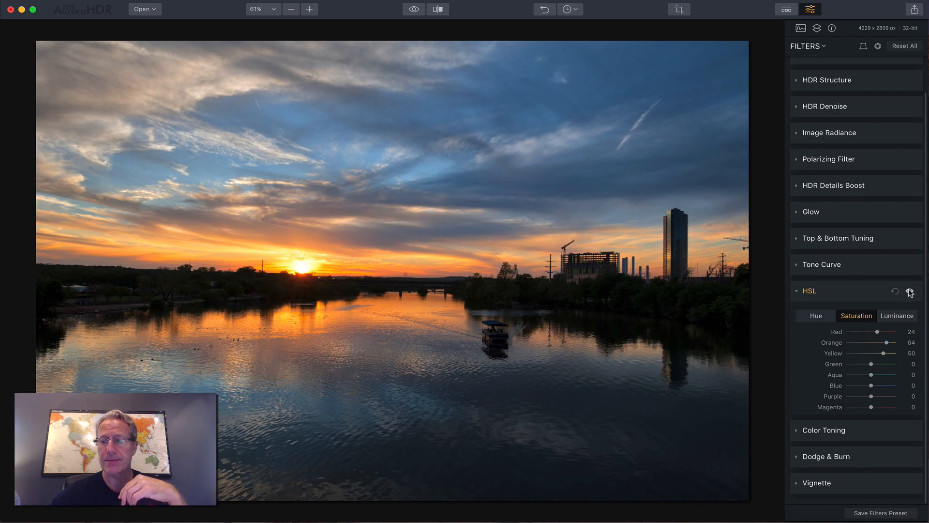
click(901, 291)
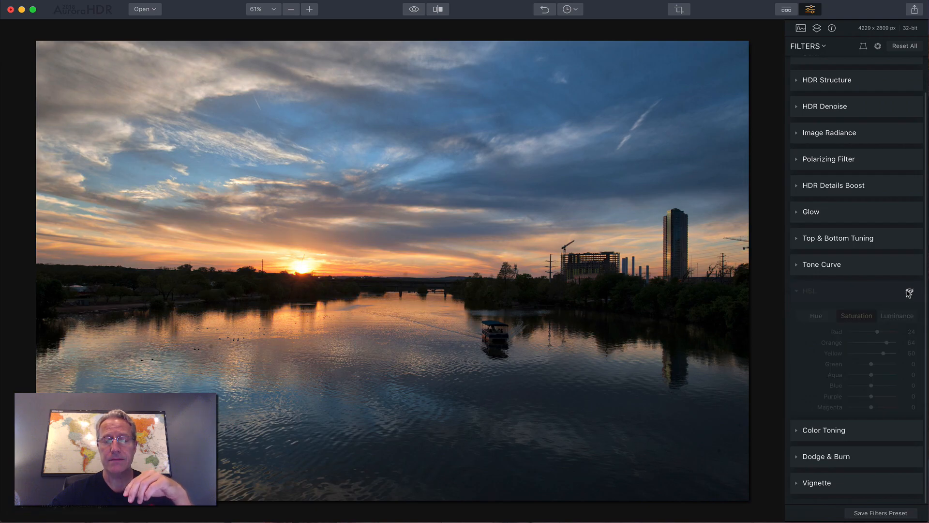
click(856, 315)
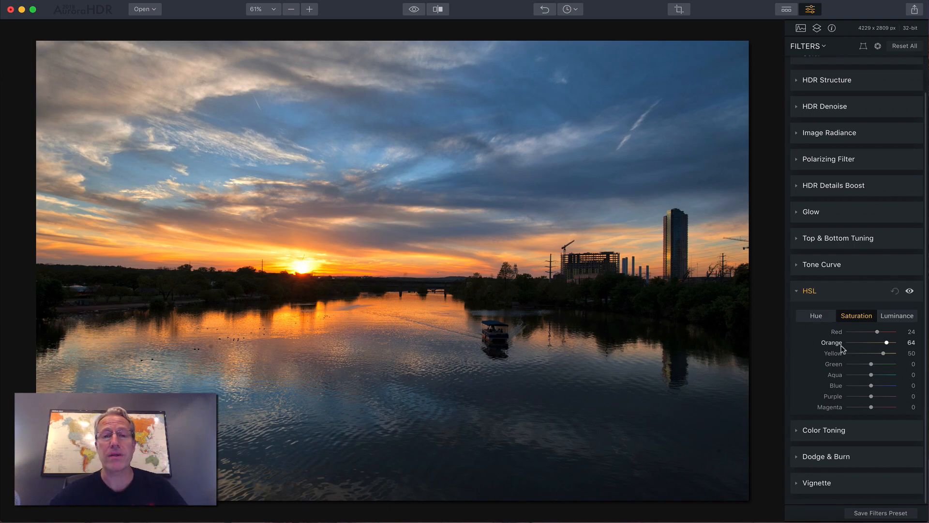
mouse_move(870, 386)
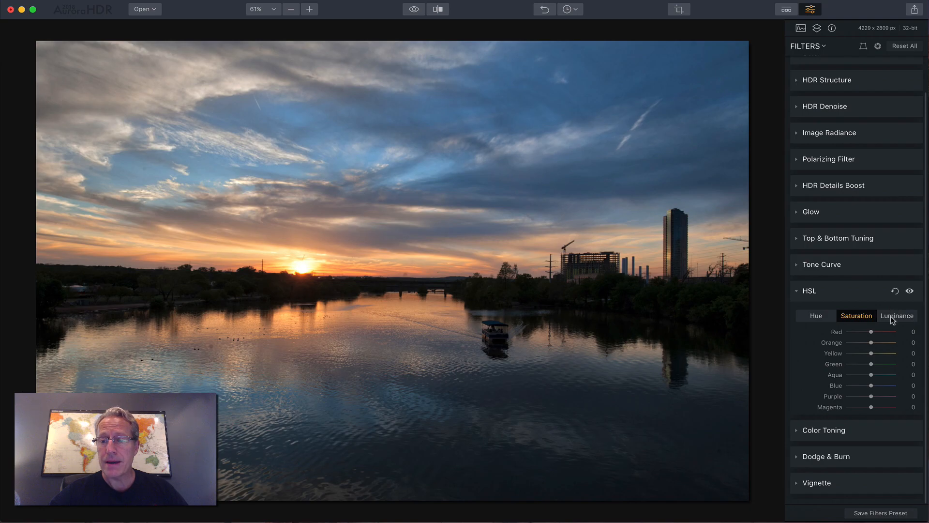
Step: Set Blue luminance to 100 then -100, reset HSL and collapse its settings
click(897, 315)
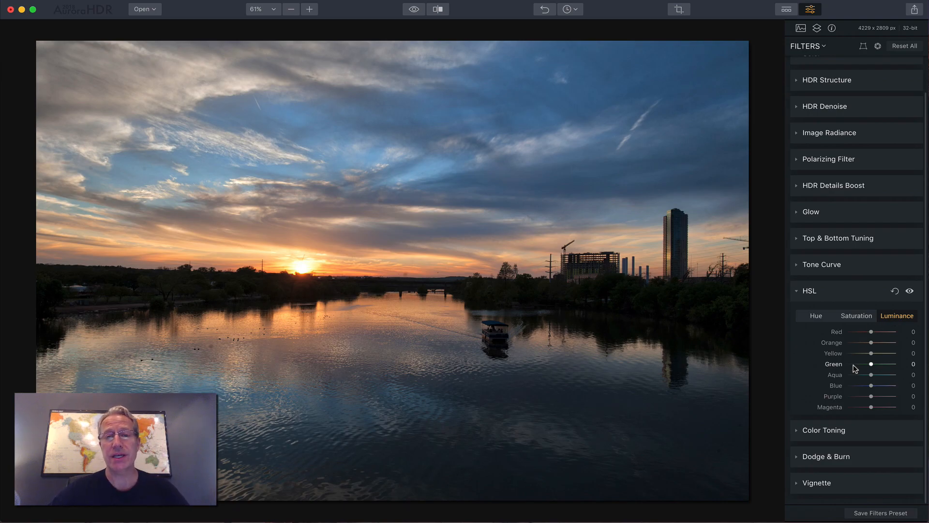
mouse_move(865, 356)
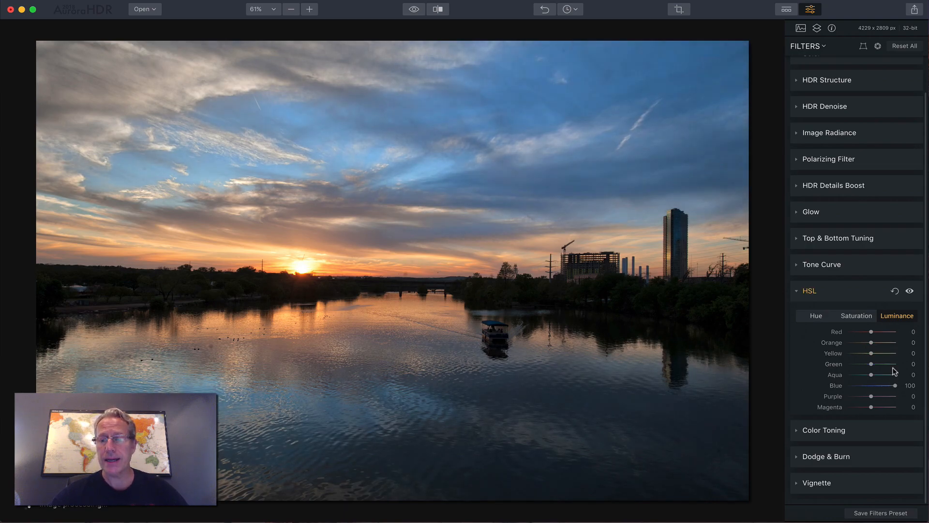
click(856, 315)
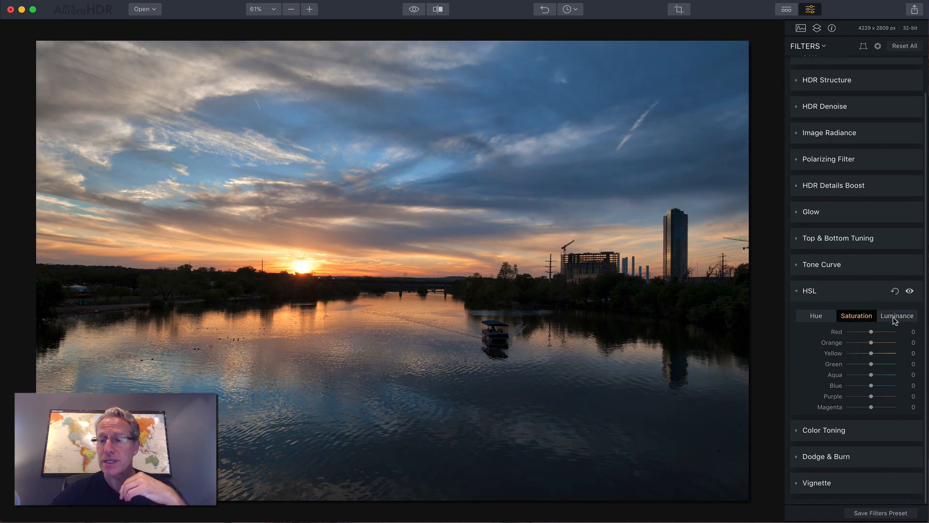
click(897, 315)
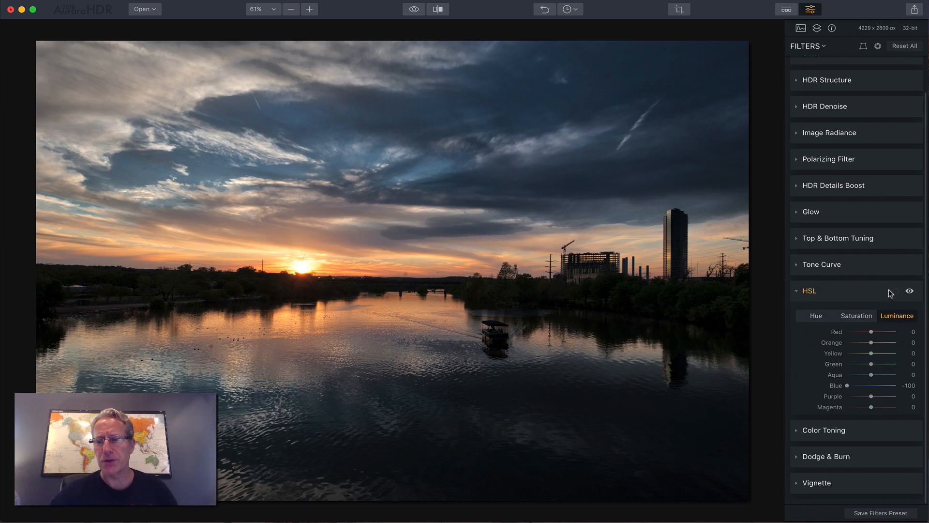
click(856, 315)
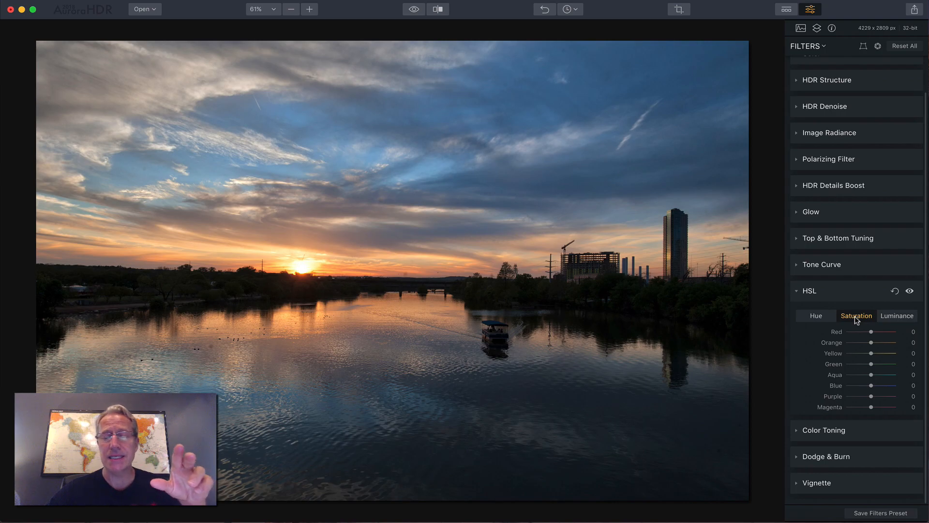
mouse_move(867, 293)
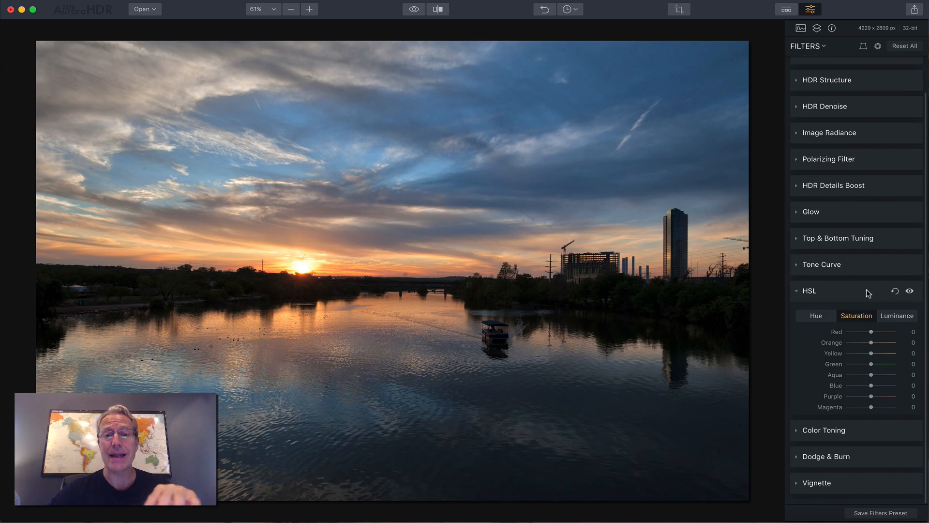
click(809, 291)
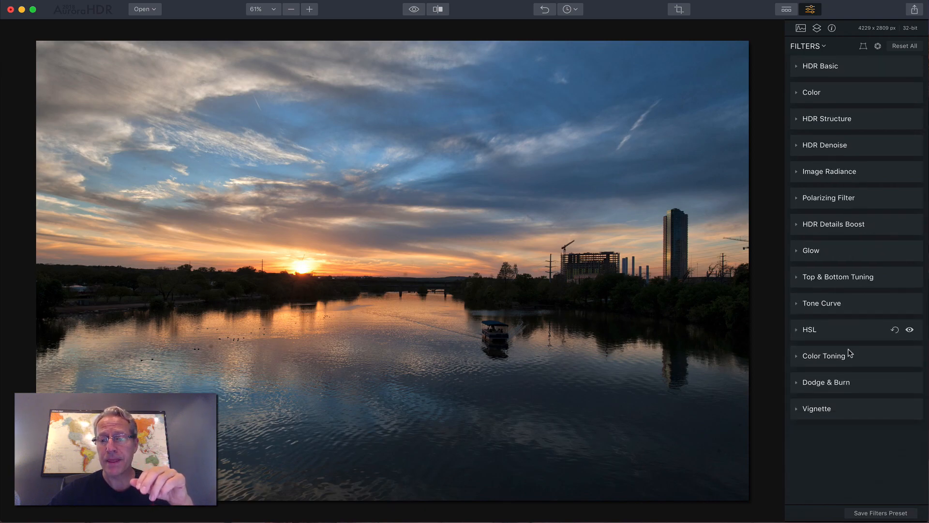
Step: Tone Color Toning with golden highlights and bluish shadows, compare before/after, then collapse it
click(824, 355)
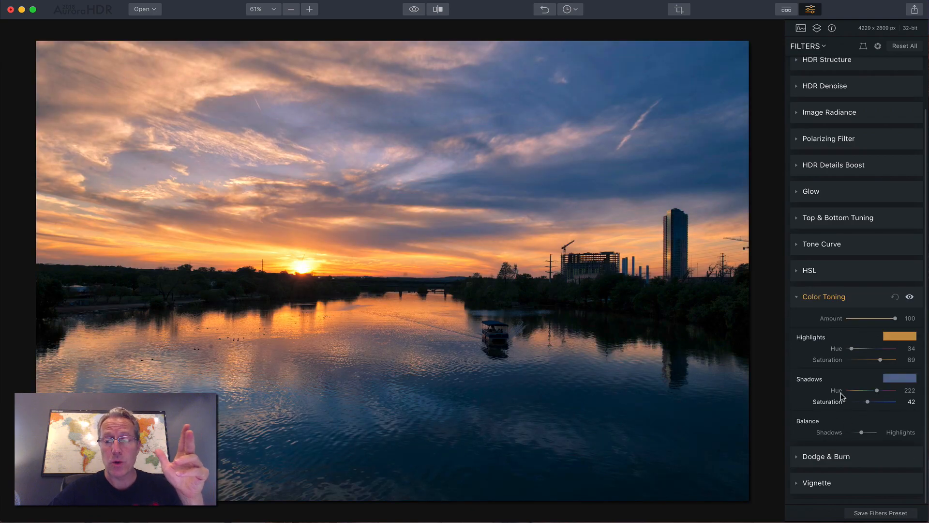
mouse_move(893, 328)
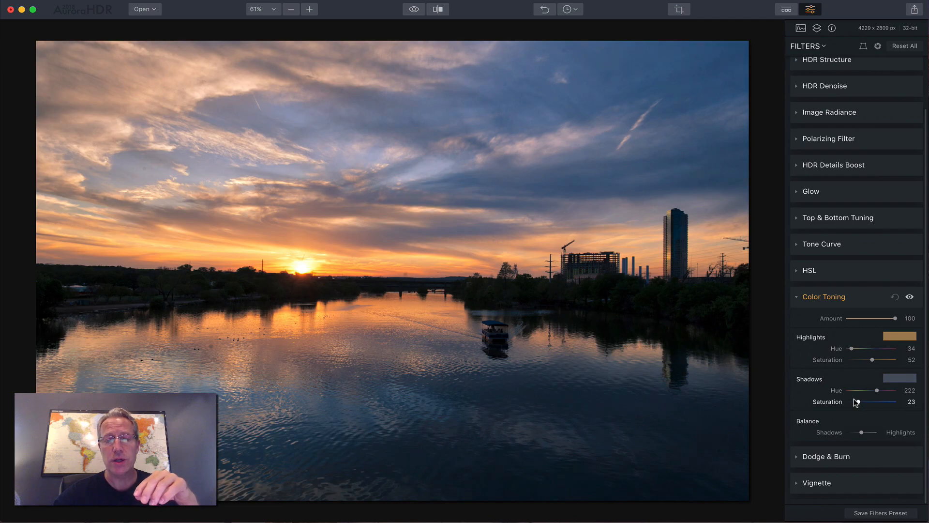
click(897, 297)
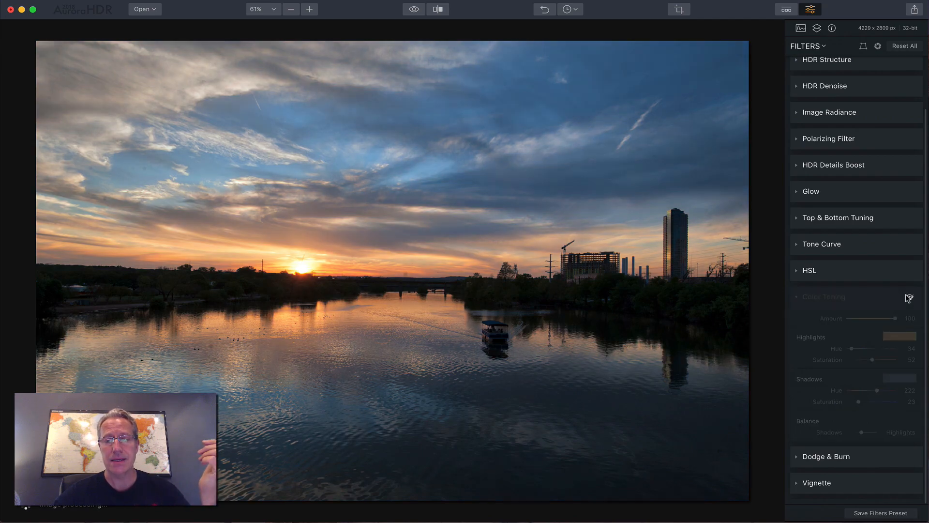
click(823, 297)
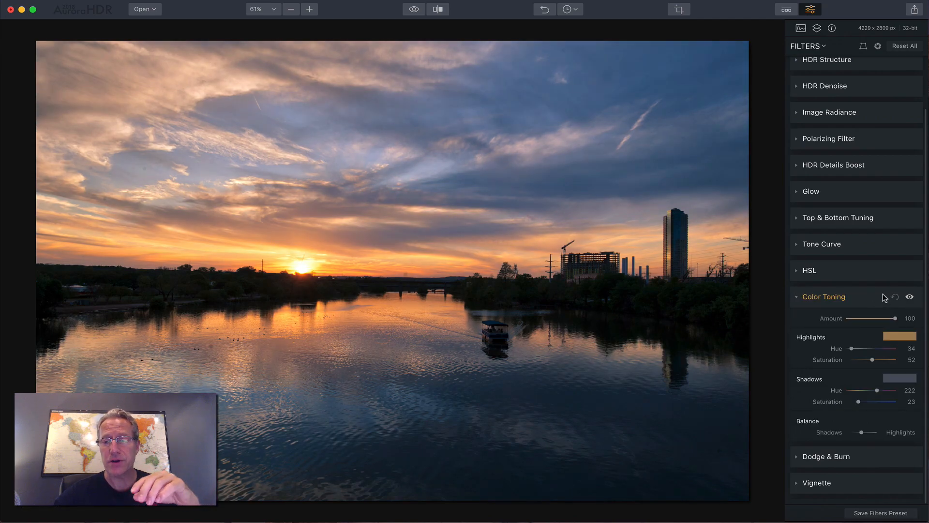
click(823, 297)
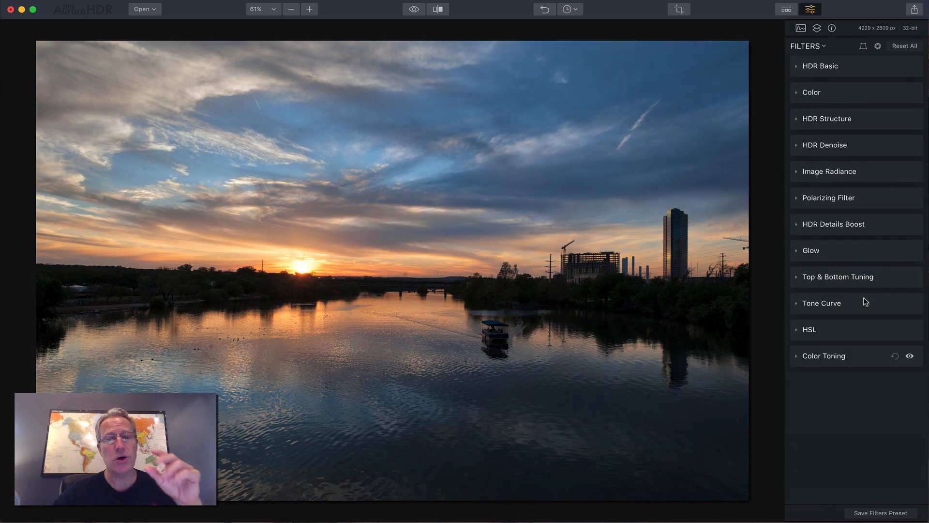